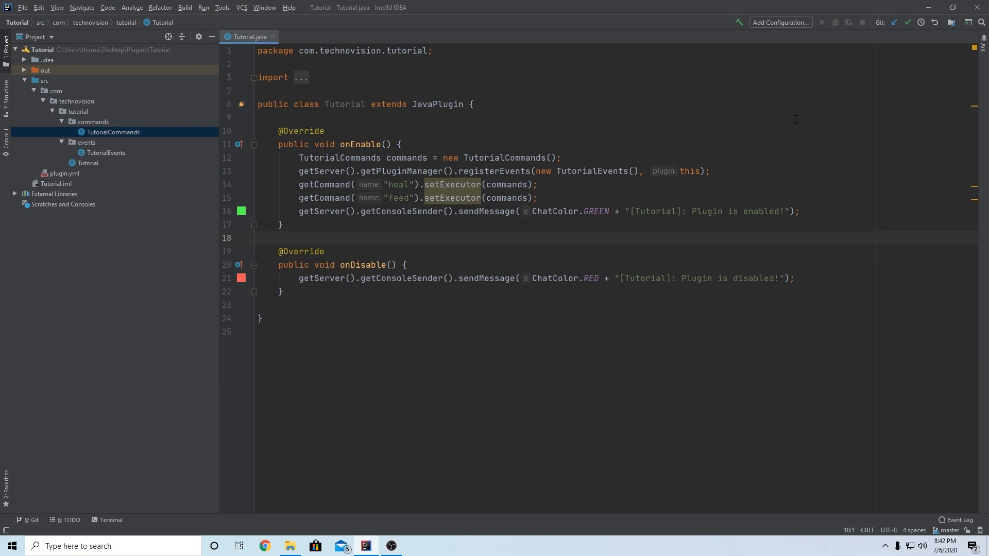
pyautogui.moveTo(127, 135)
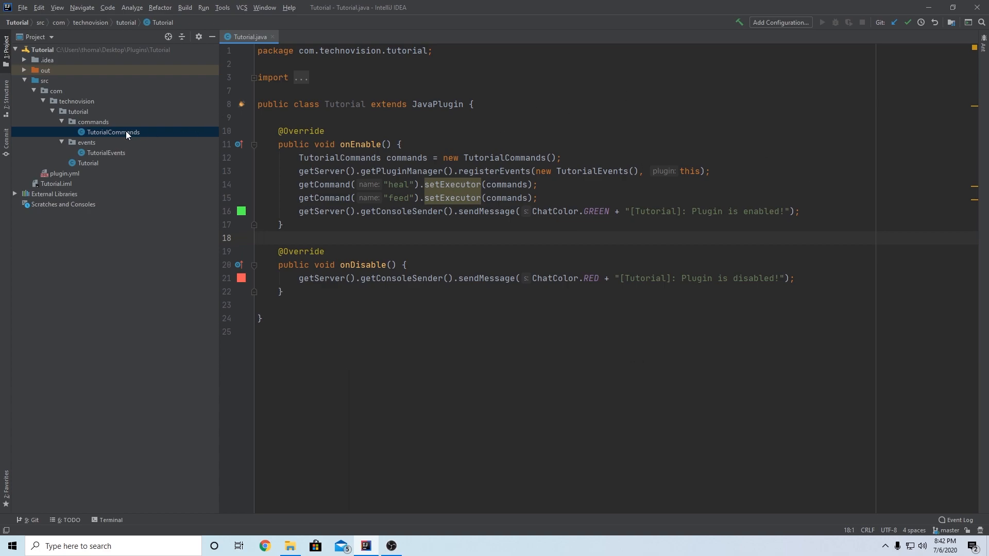
# Open TutorialCommands.java from the commands package in the Project view
pyautogui.doubleClick(112, 132)
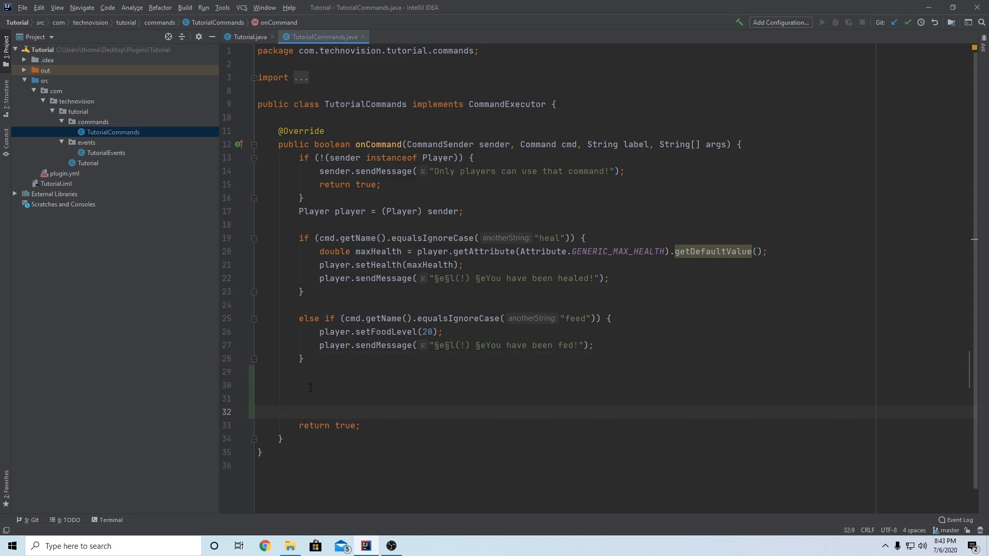
# Add else if (cmd.getName().equalsIgnoreCase("farmtime")) { below the feed block
pyautogui.write('else if (')
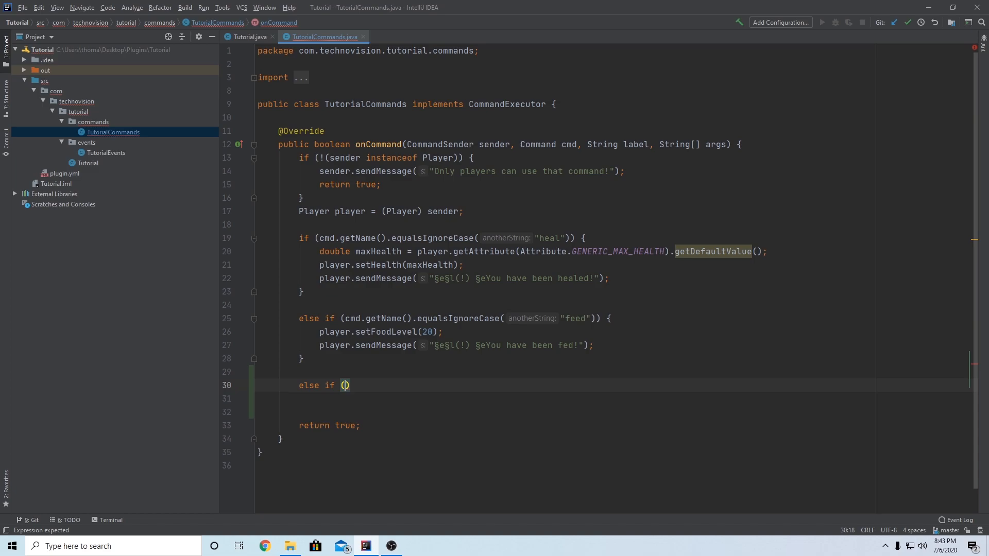
pyautogui.write('cmd.getName(')
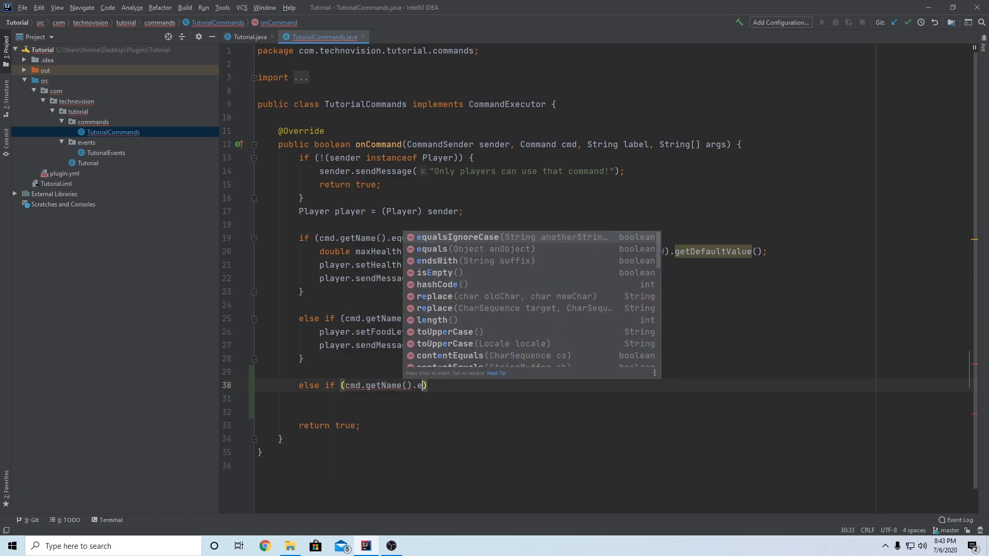
pyautogui.press('Enter')
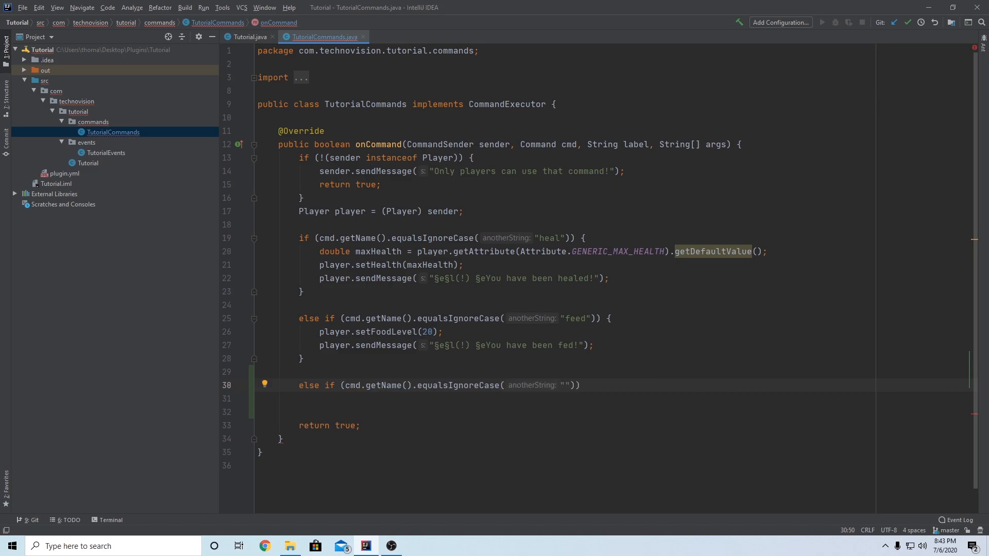
pyautogui.write('farmtime')
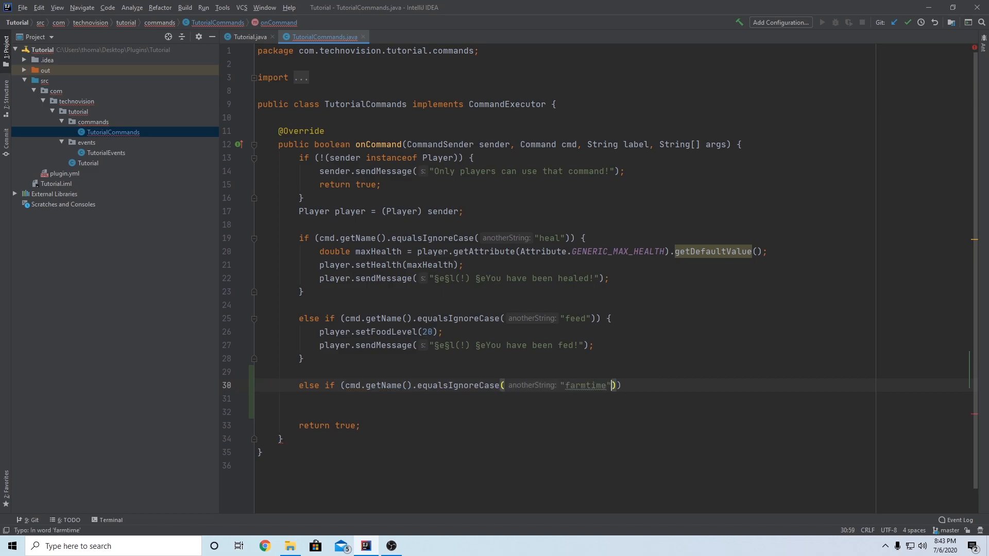
pyautogui.write('{')
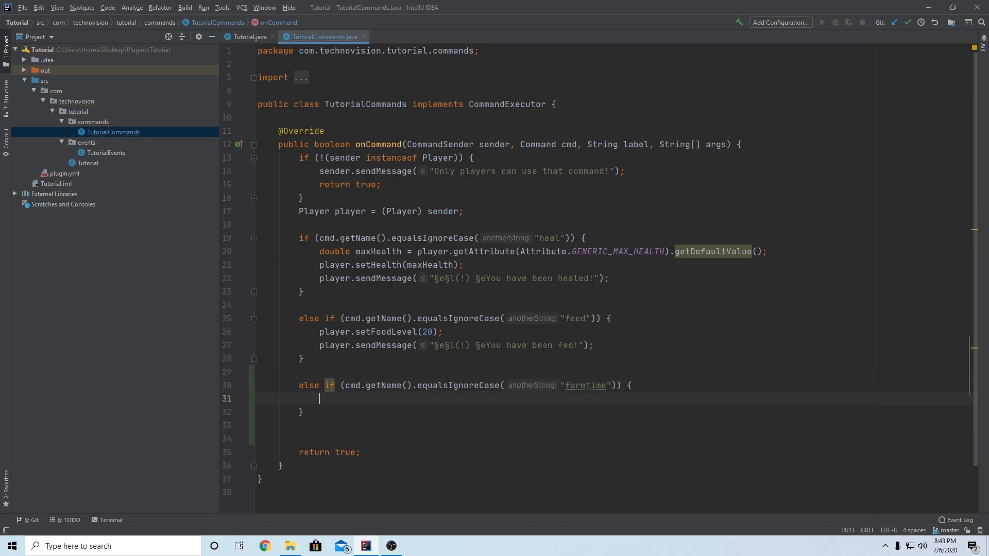
# Inside the farmtime branch, write if (args.length >= 2) { } and highlight the condition
pyautogui.doubleClick(583, 385)
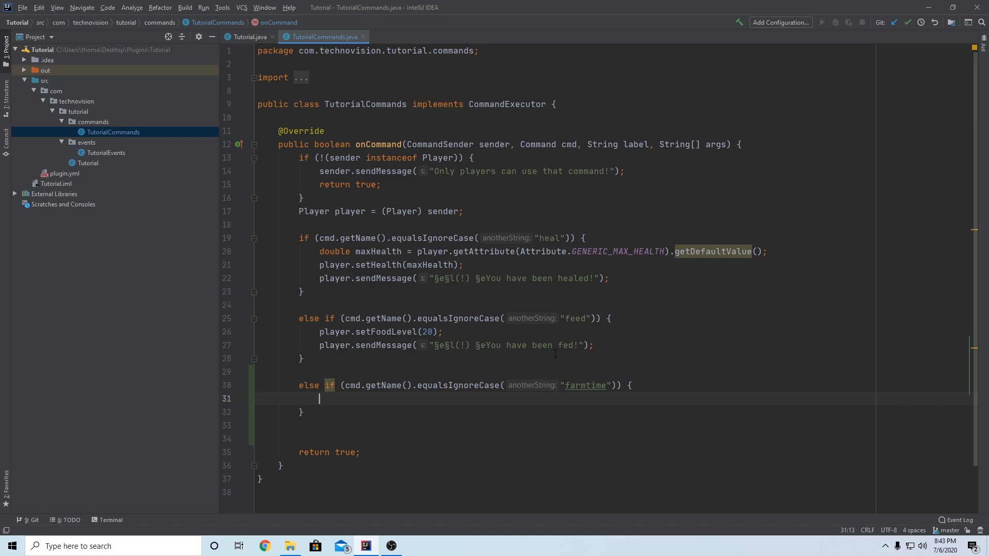
pyautogui.write('if (args')
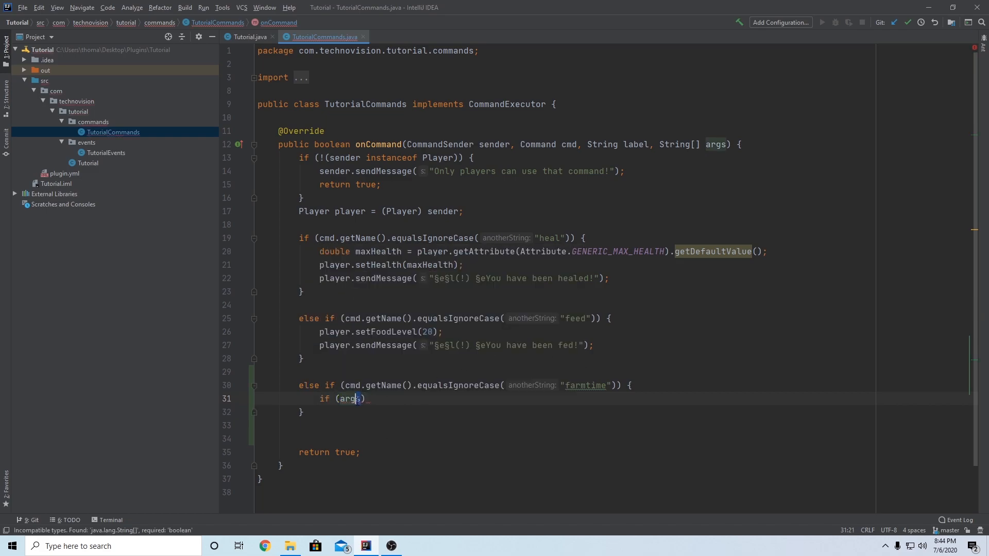
pyautogui.doubleClick(350, 399)
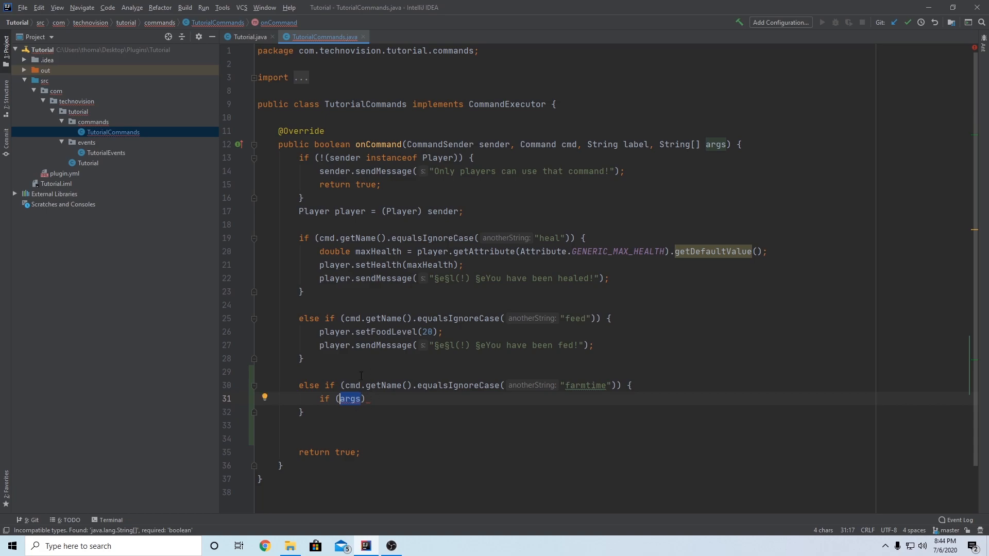
pyautogui.doubleClick(715, 144)
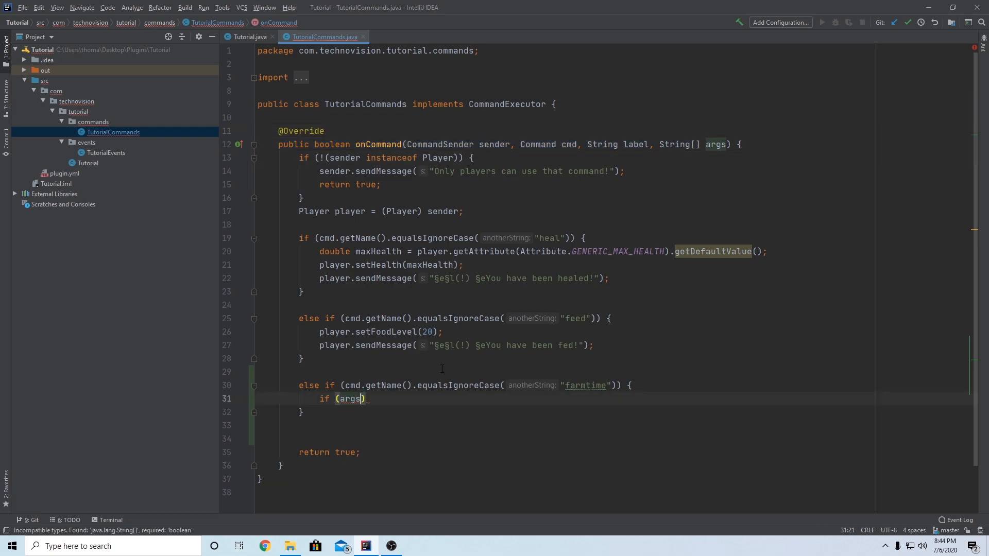
pyautogui.write('.length')
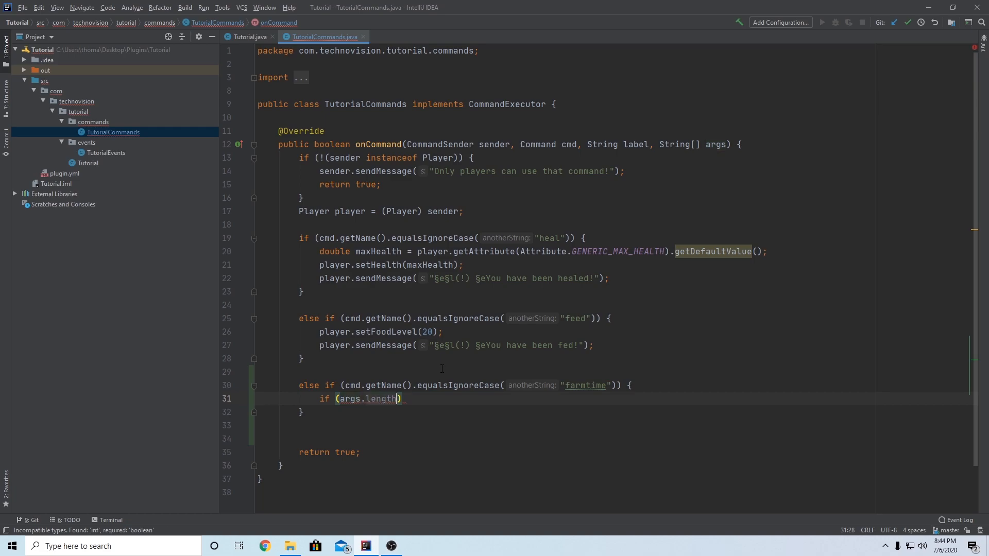
pyautogui.write('>=')
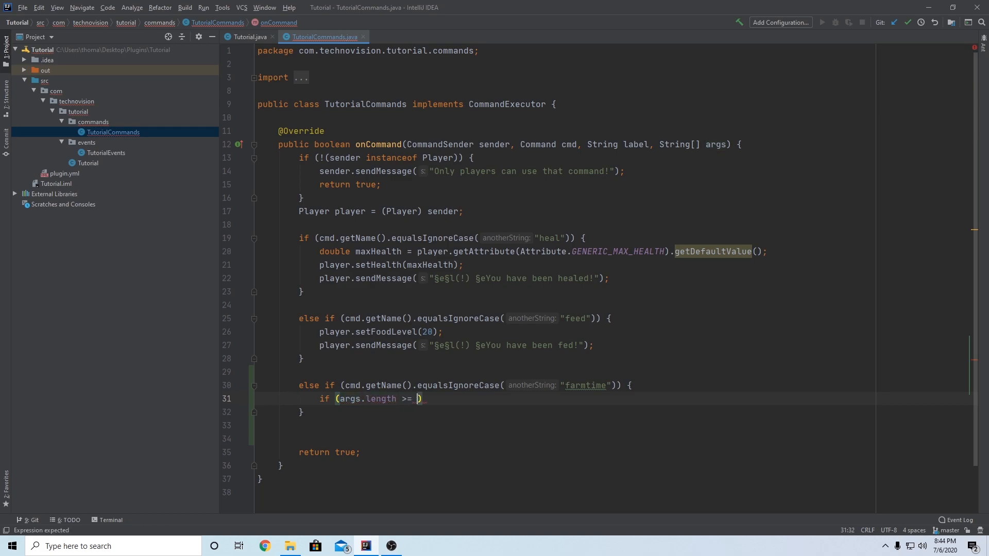
pyautogui.write('2) {')
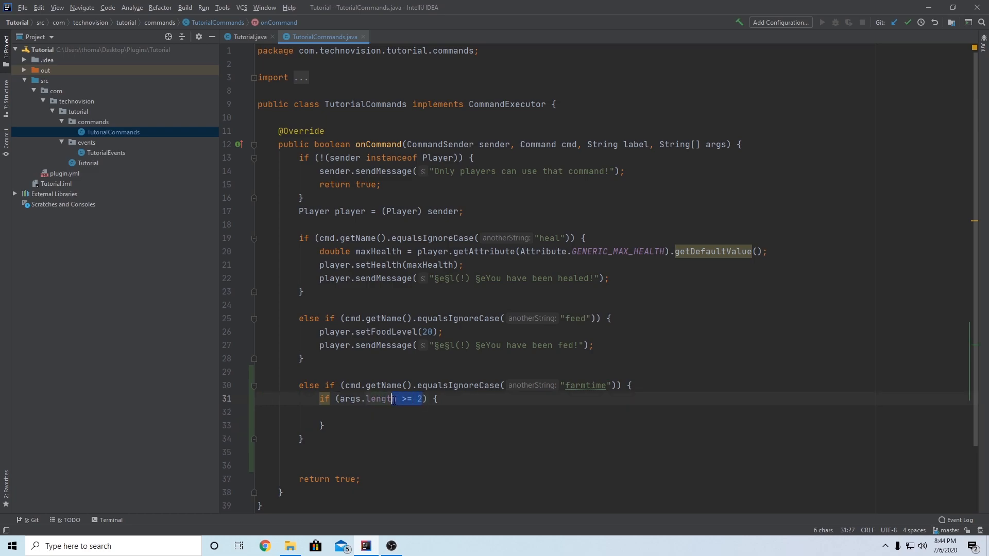
pyautogui.doubleClick(586, 385)
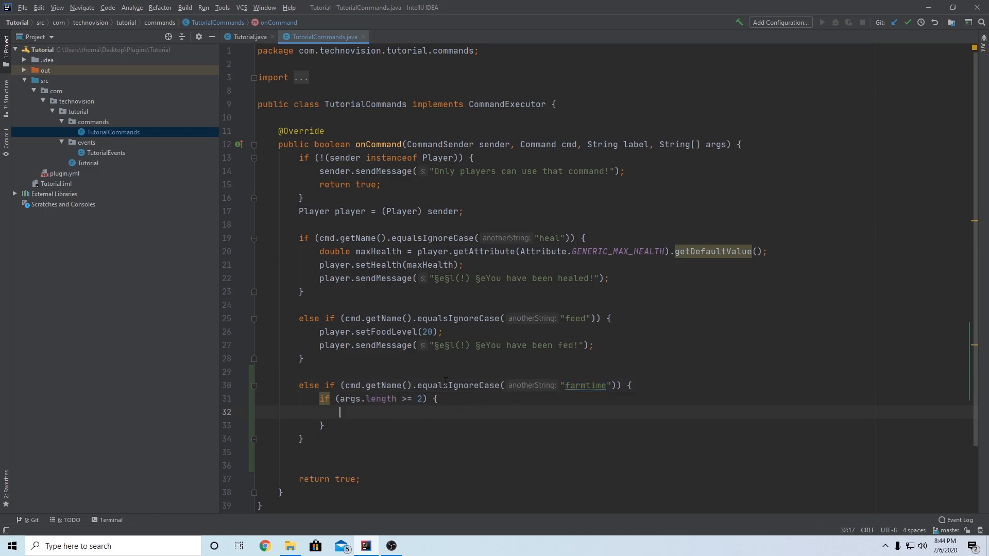
pyautogui.moveTo(427, 406)
pyautogui.write('// ')
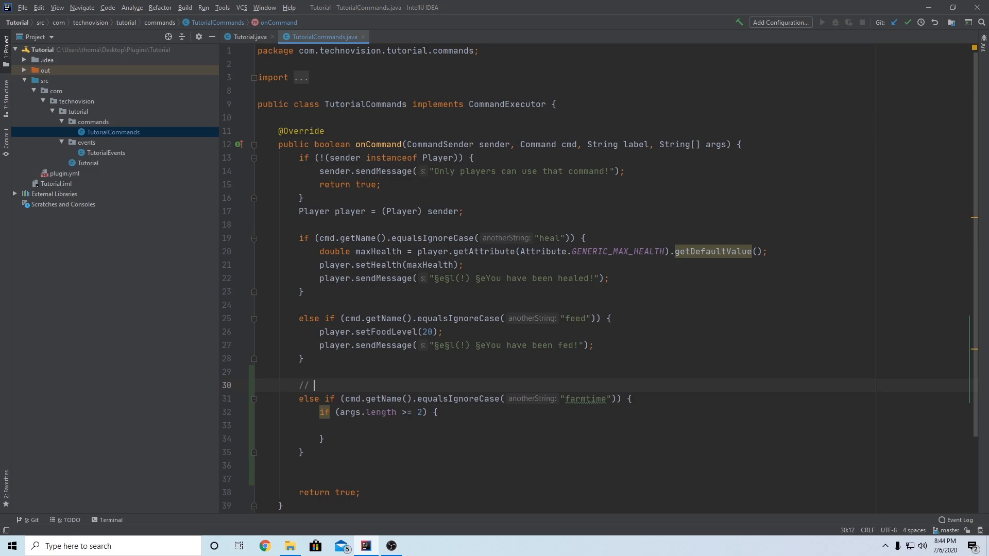
# Add a /farmtime cow comment and an else branch calling player.sendMessage();
pyautogui.write('/farmtime')
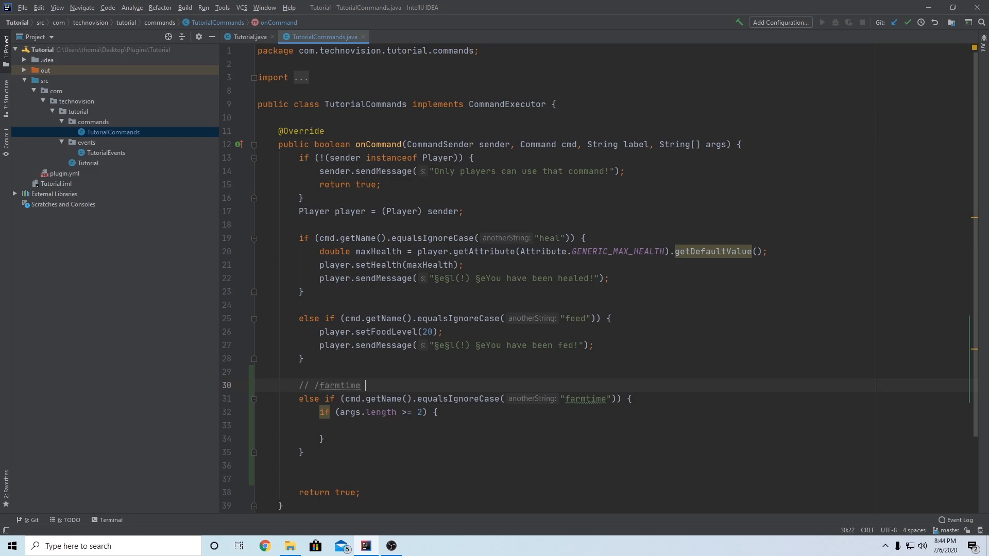
pyautogui.write('cow')
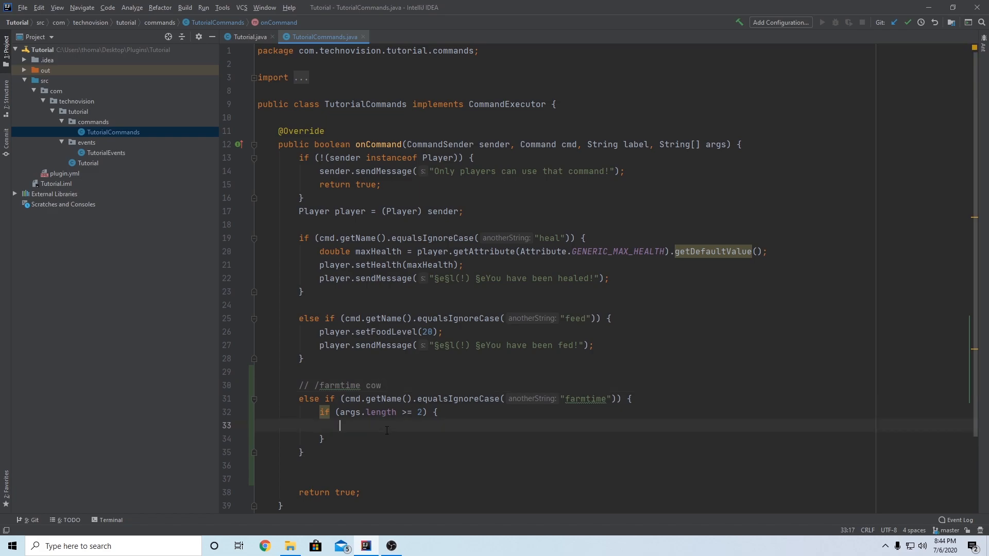
pyautogui.write('} else {')
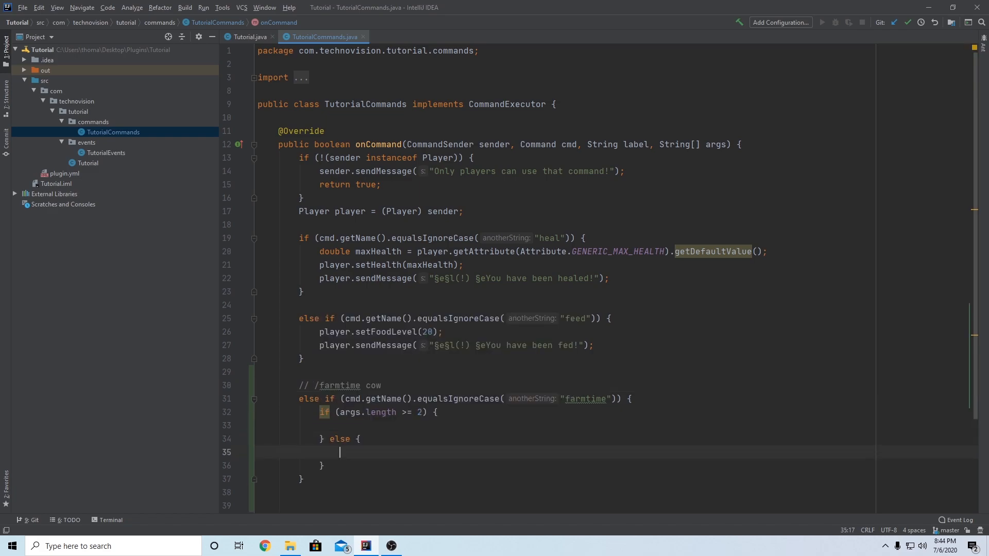
pyautogui.write('player')
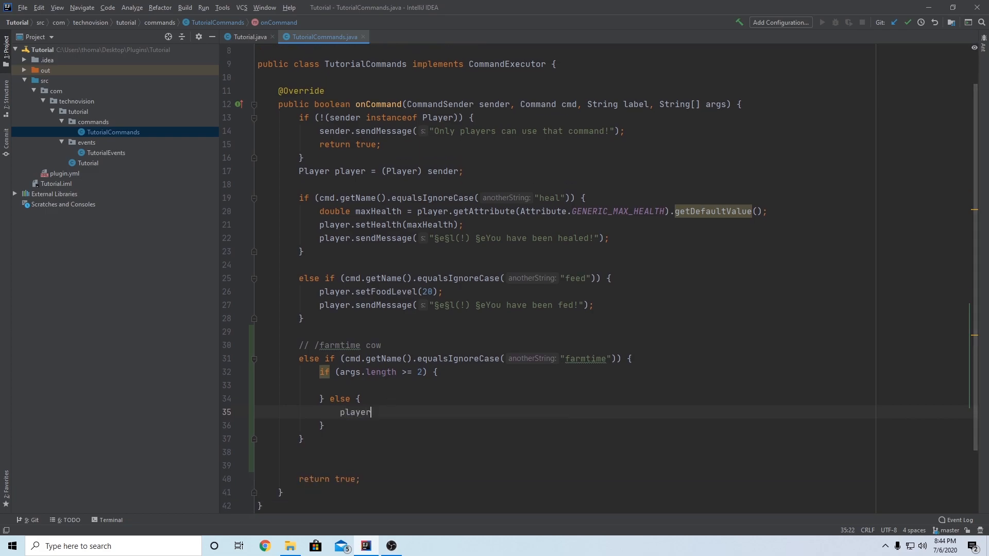
pyautogui.write('.sendMessage();')
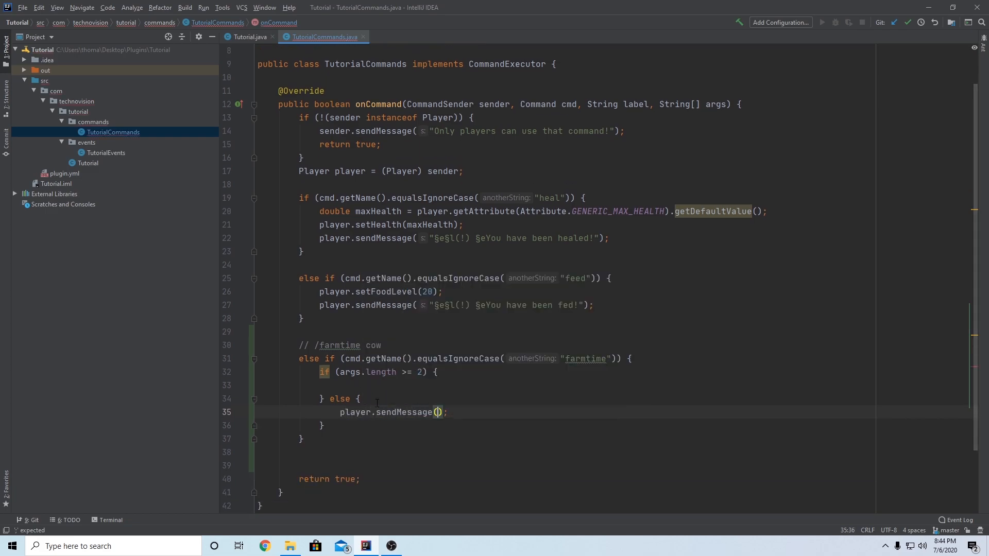
pyautogui.click(438, 412)
pyautogui.write('"')
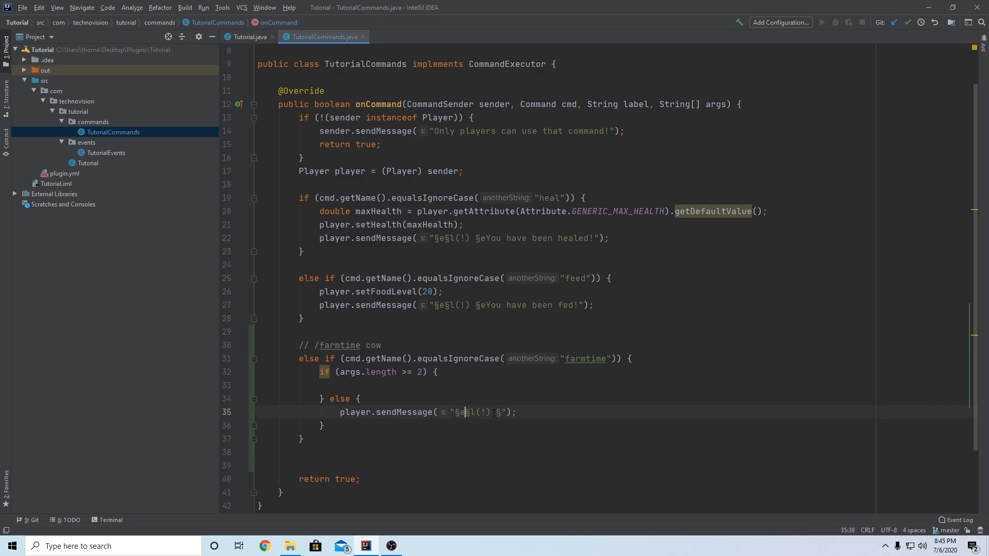
# Fill the message with "§c§l(!) §c/farmtime <mob> <amount>", fixing the placeholder typo
pyautogui.write('§c§l(!) §c')
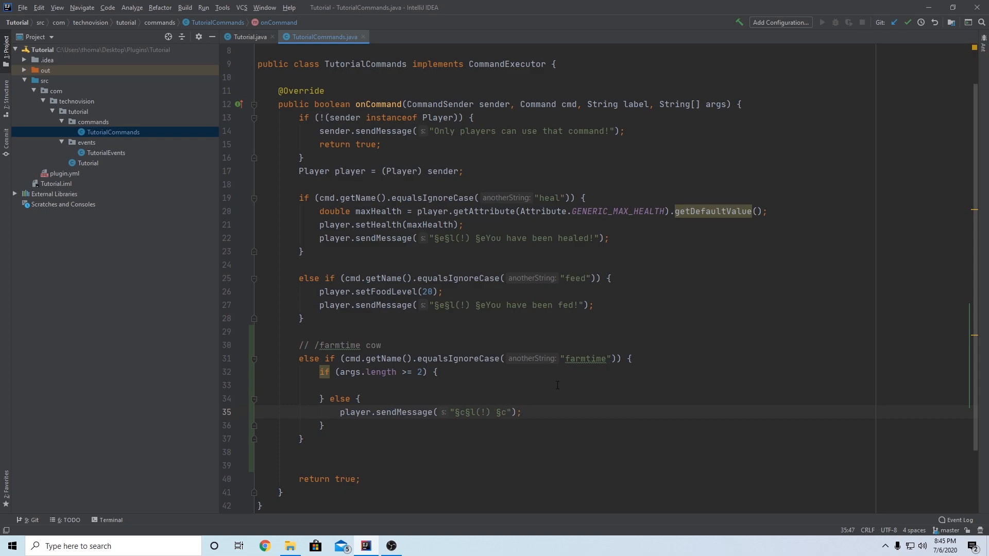
pyautogui.write('/')
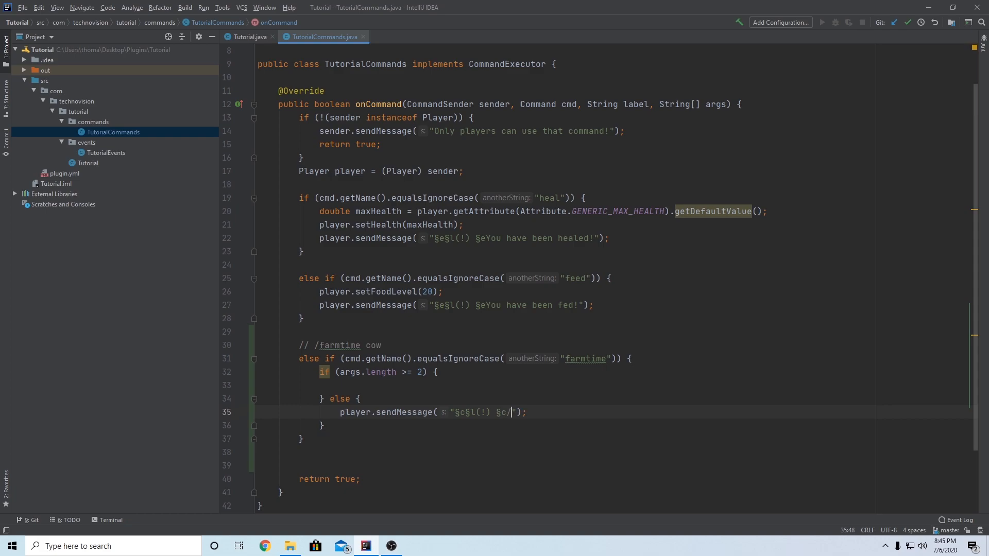
pyautogui.write('farmtime')
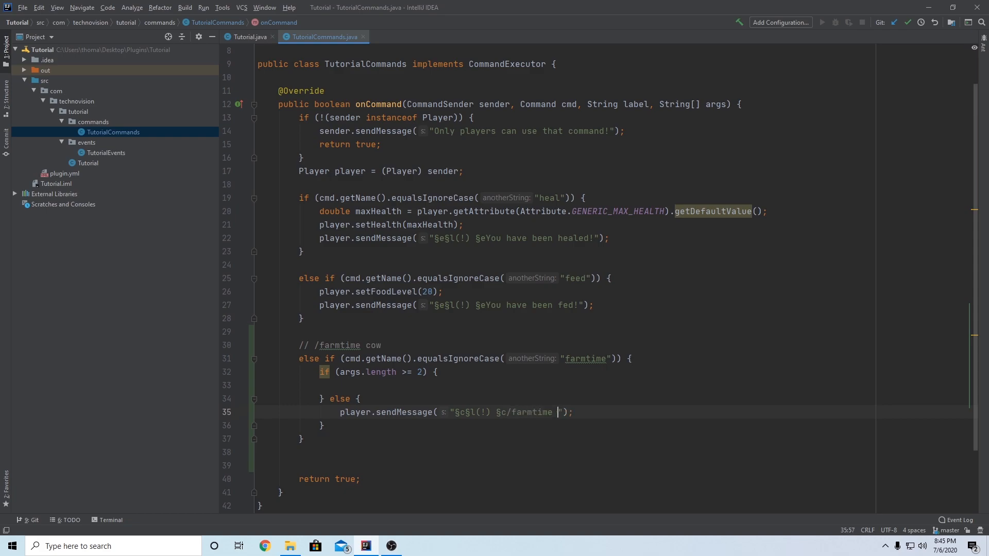
pyautogui.write('<mob?')
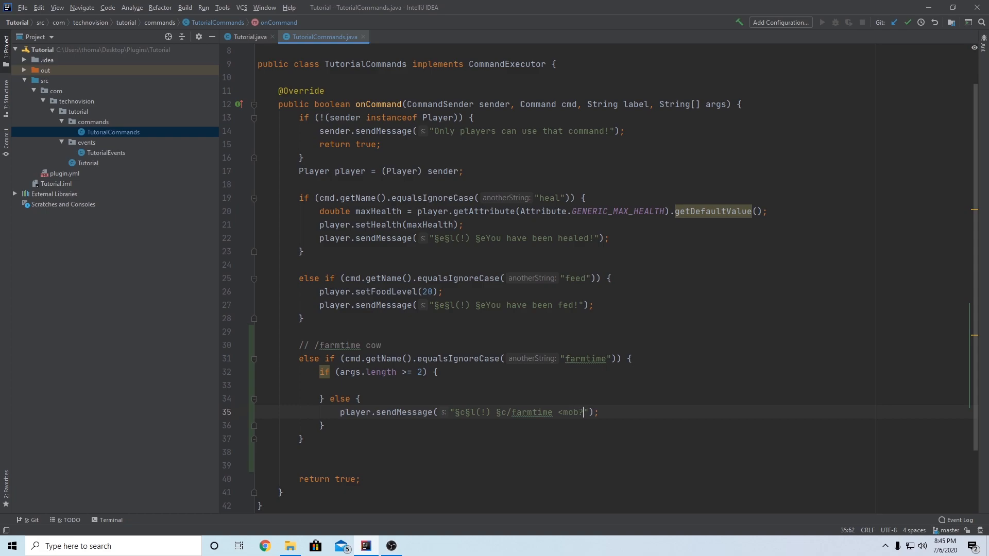
pyautogui.press('Backspace')
pyautogui.write(' <')
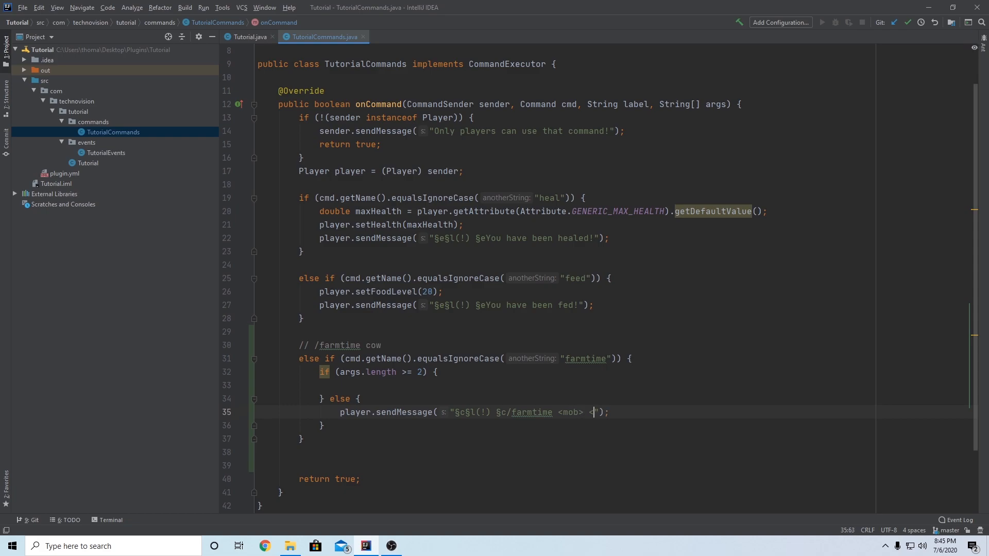
pyautogui.write('amount>')
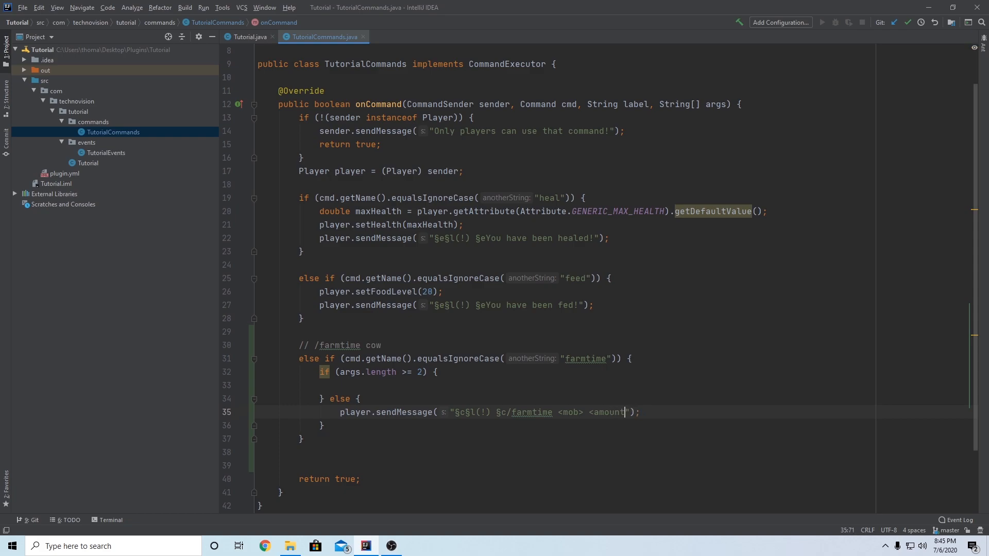
pyautogui.write('>')
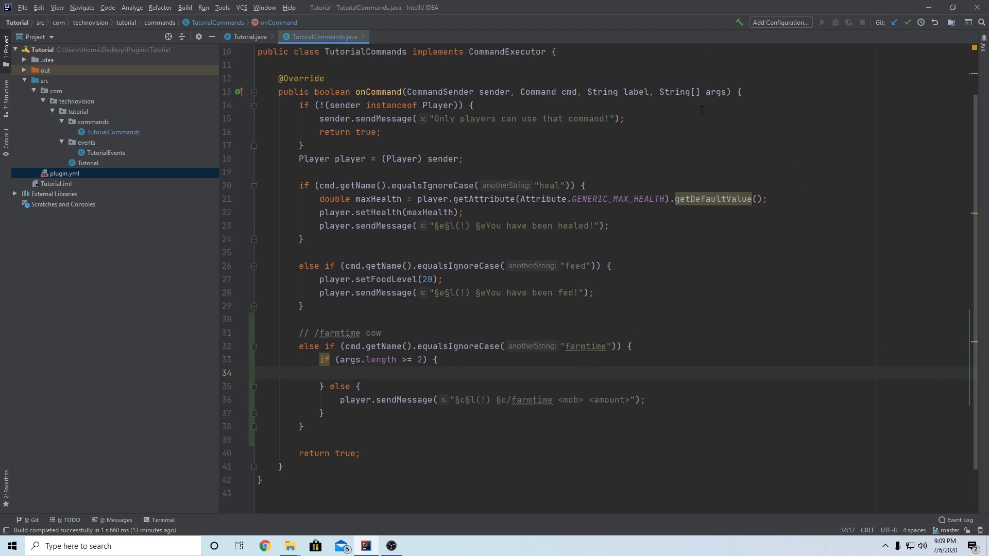
# Demonstrate args[0] and args[1] indexing in the comment, then clear it
pyautogui.scroll(-3)
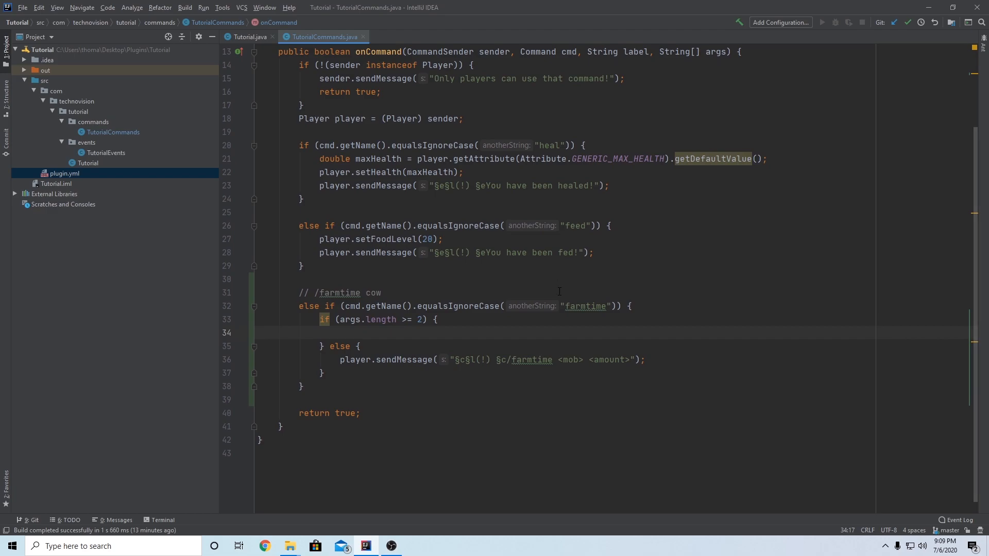
pyautogui.write('args[]')
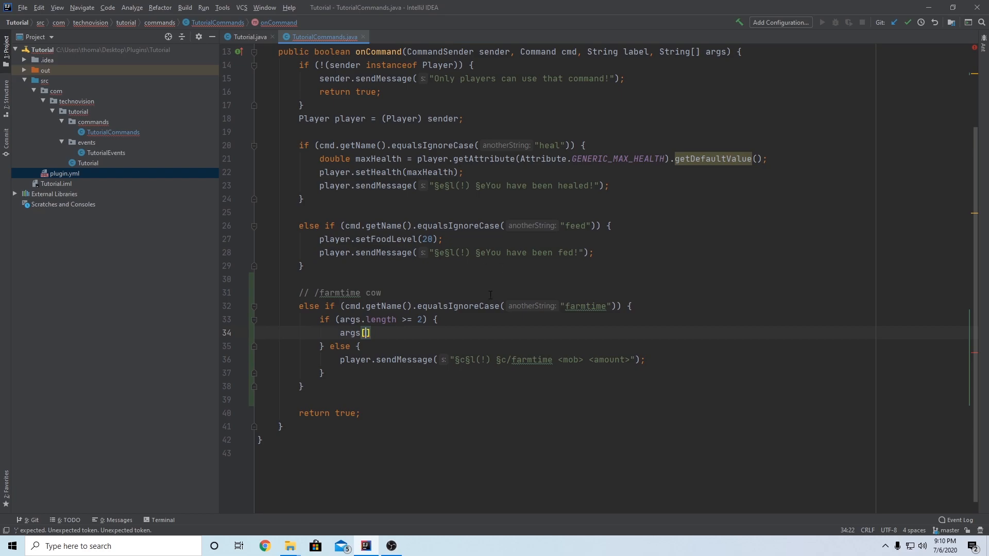
pyautogui.write('0')
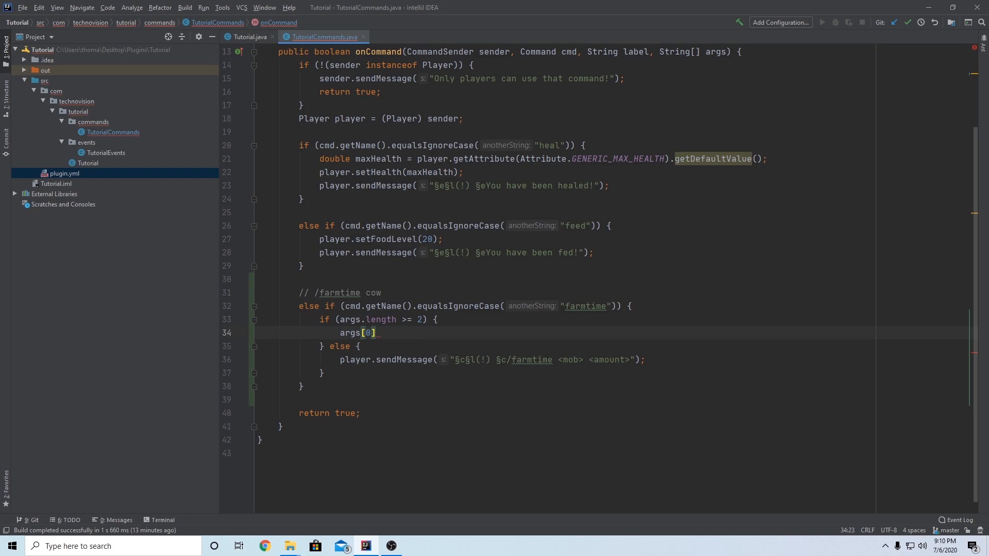
pyautogui.write('1')
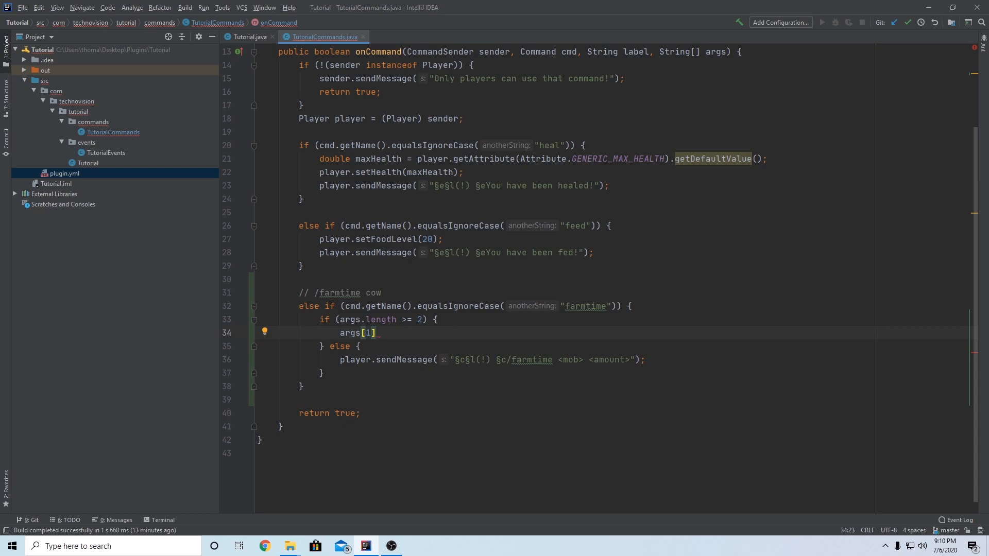
pyautogui.press('Backspace')
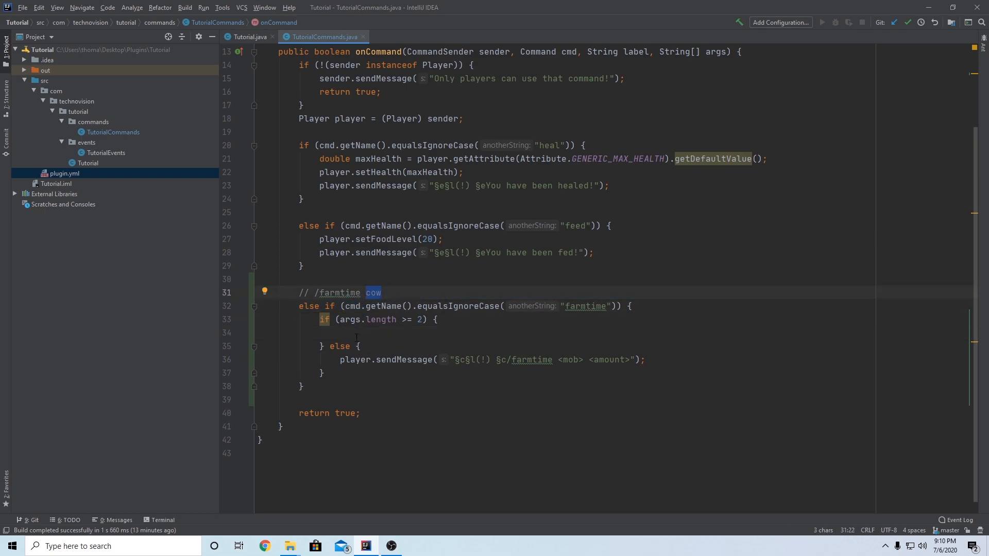
# Write EntityType entity = EntityType.valueOf(args[0]); and restore the /farmtime cow comment
pyautogui.write('EntityType entity = EntityType.valueOf(')
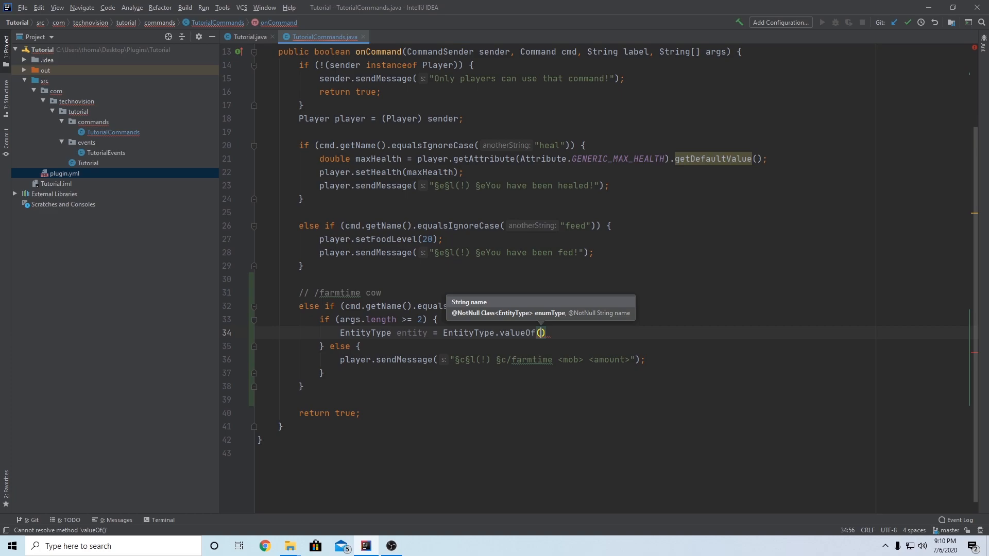
pyautogui.write('args[]')
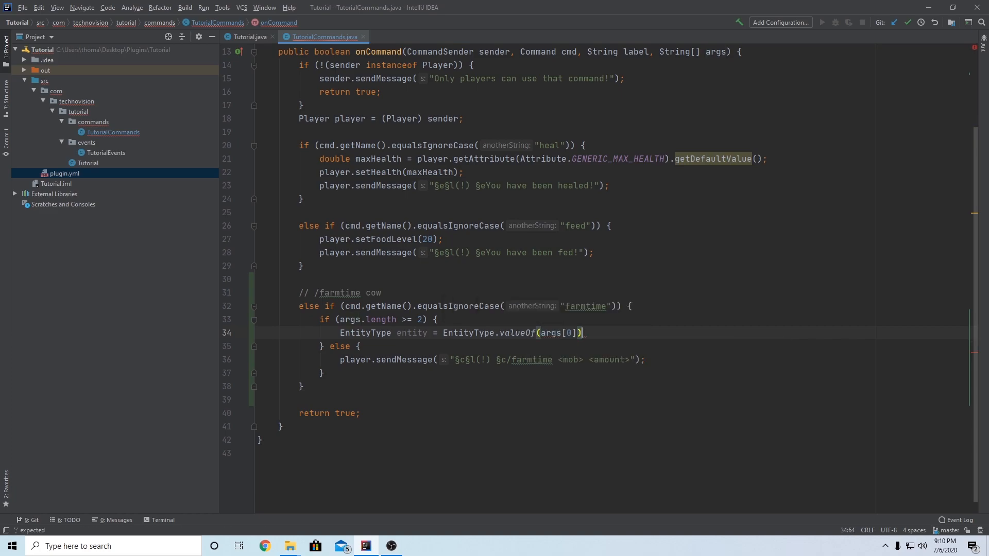
pyautogui.write(';')
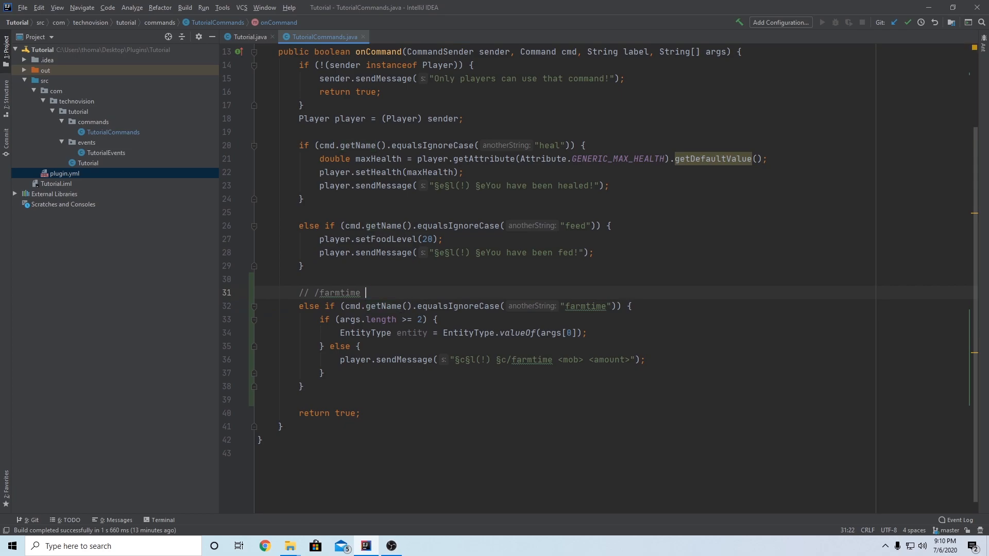
pyautogui.write('hello')
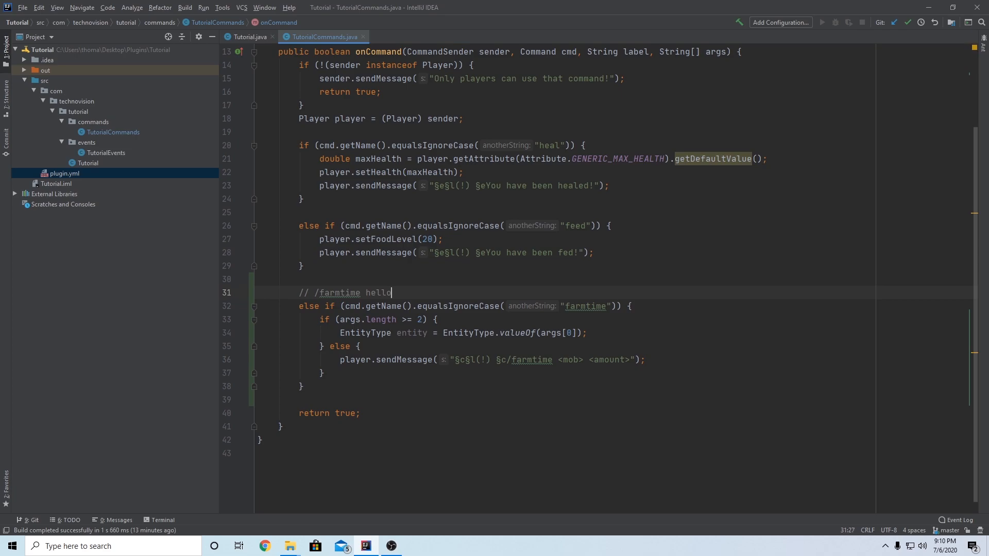
pyautogui.write('cow')
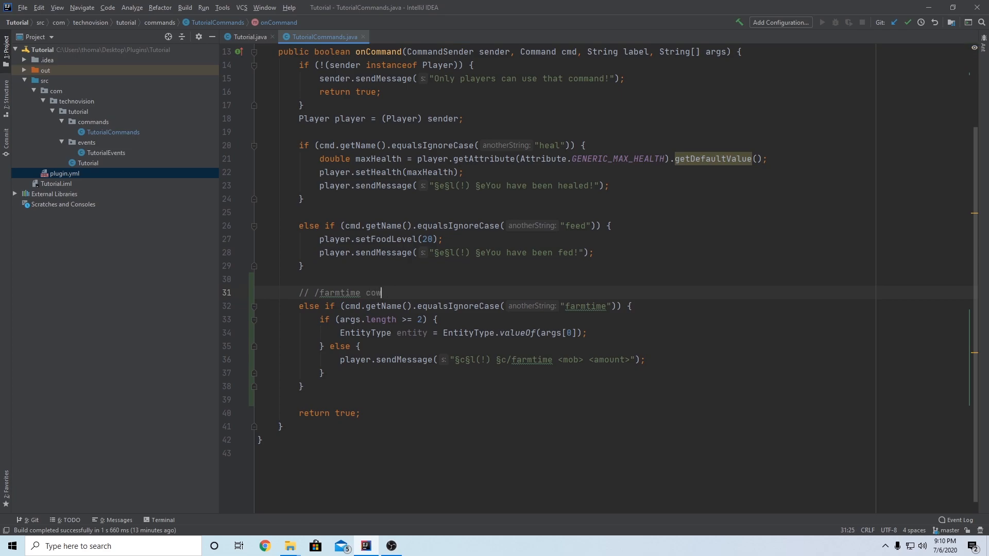
# Wrap the valueOf line in try { } catch (IllegalArgumentException e)
pyautogui.press('Enter')
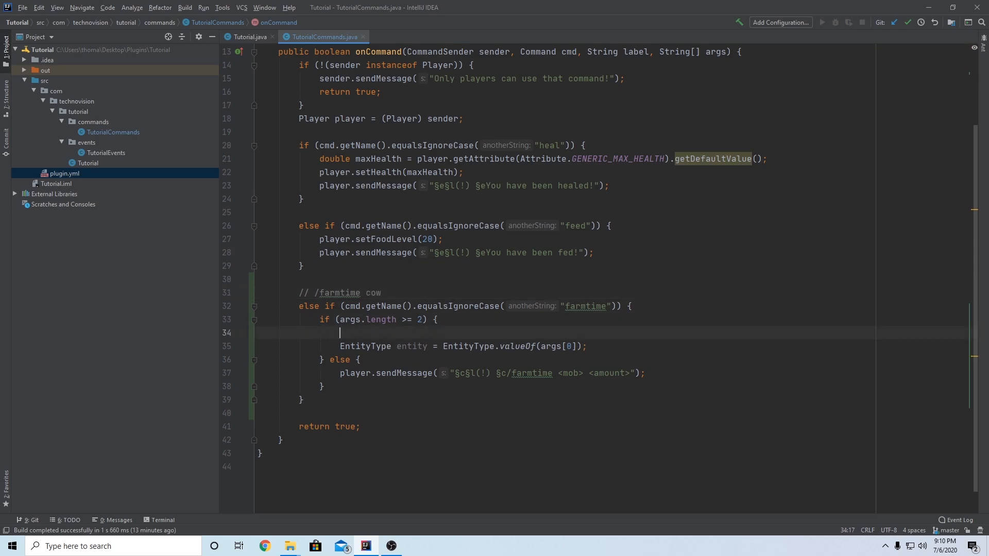
pyautogui.write('try {')
pyautogui.write('}')
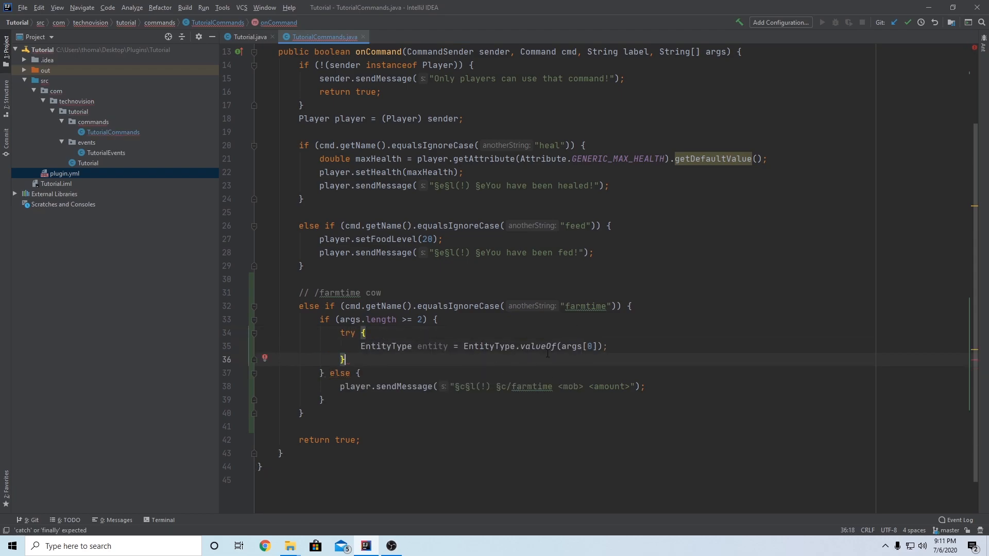
pyautogui.write('catch')
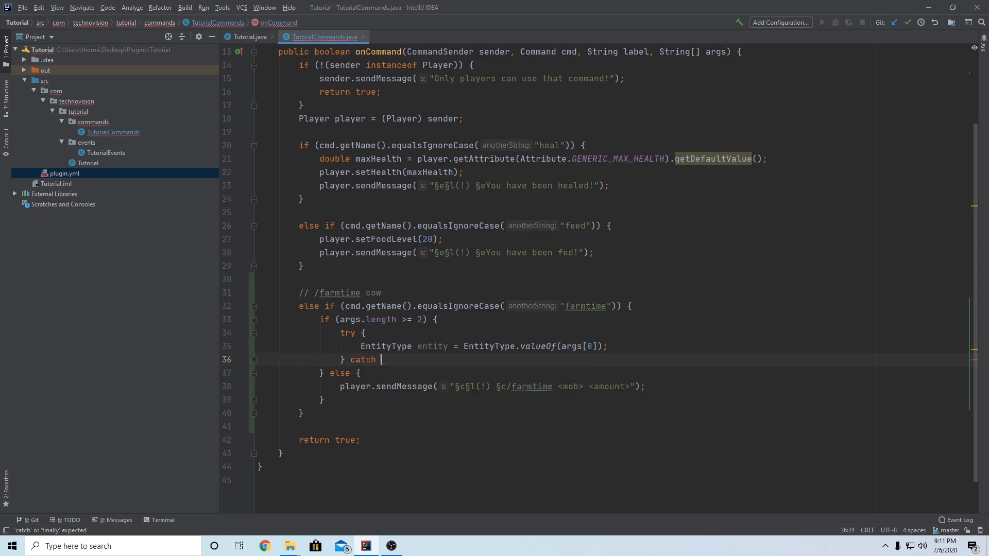
pyautogui.write('(IllegalArgumentException)')
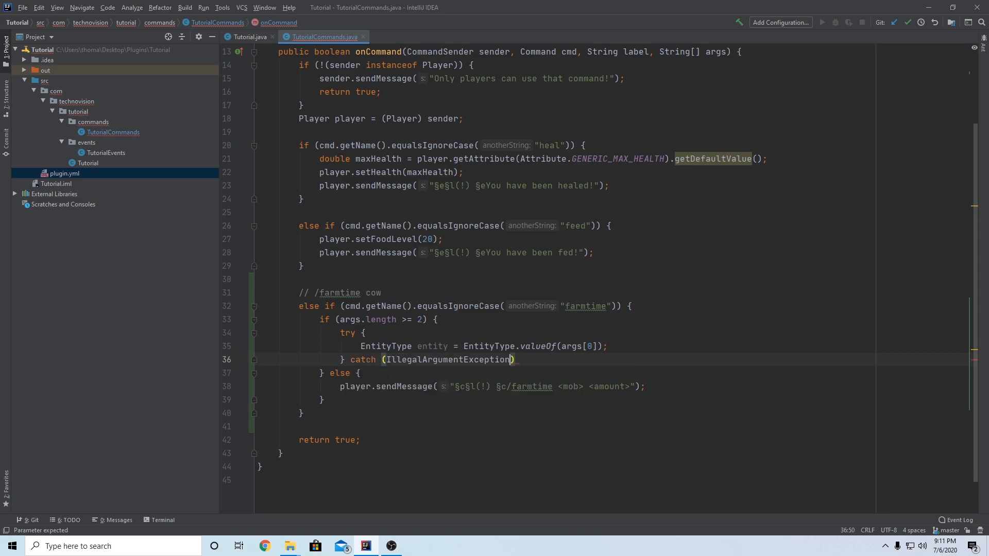
pyautogui.write('e)')
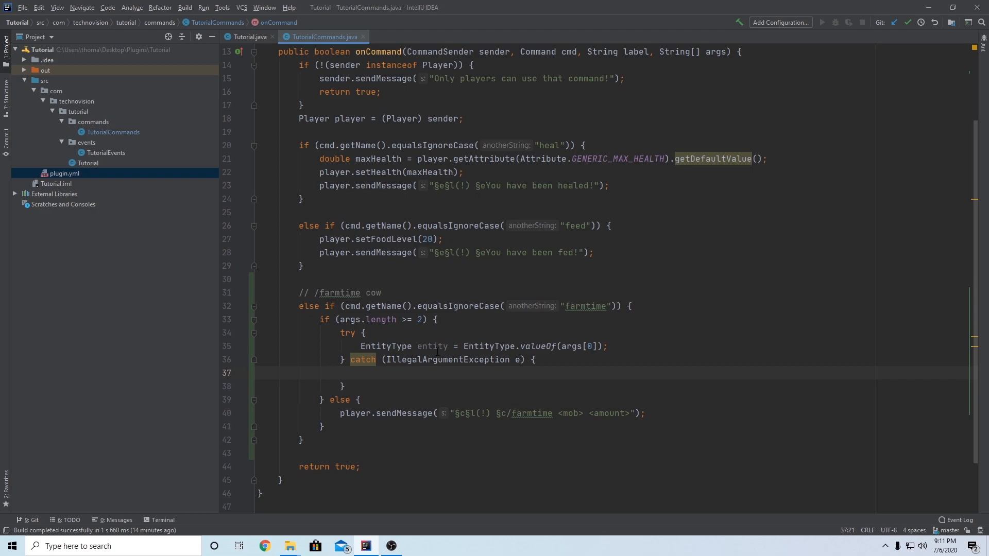
# Make the catch send "§c§l(!) §cThat is not a valid entity!" instead of the usage text
pyautogui.doubleClick(433, 346)
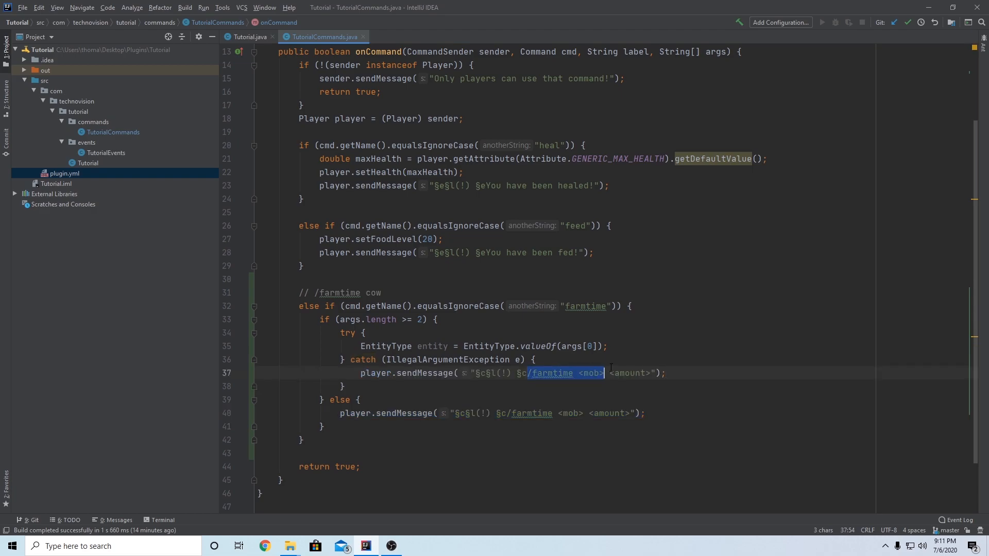
pyautogui.press('Delete')
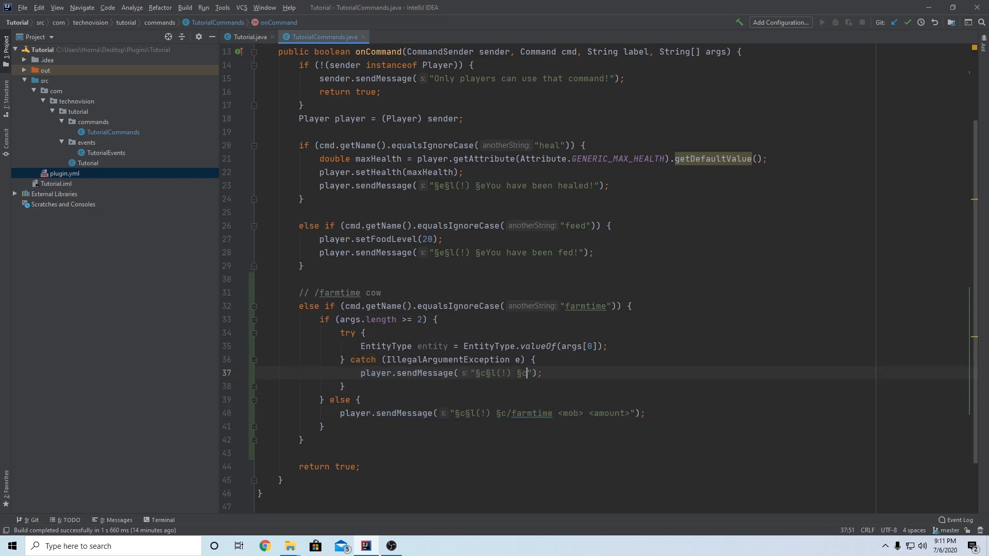
pyautogui.write('That is not a valid entit')
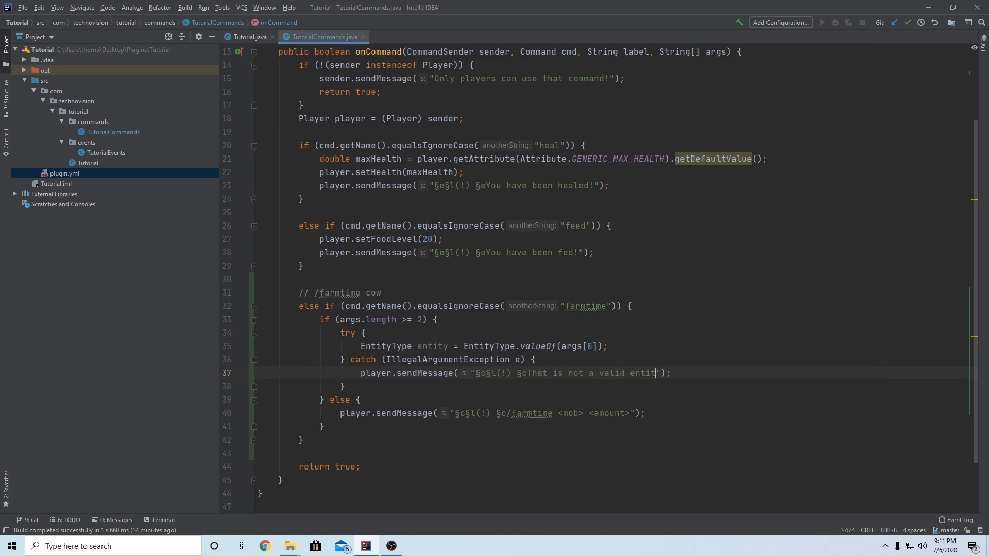
pyautogui.write('y!')
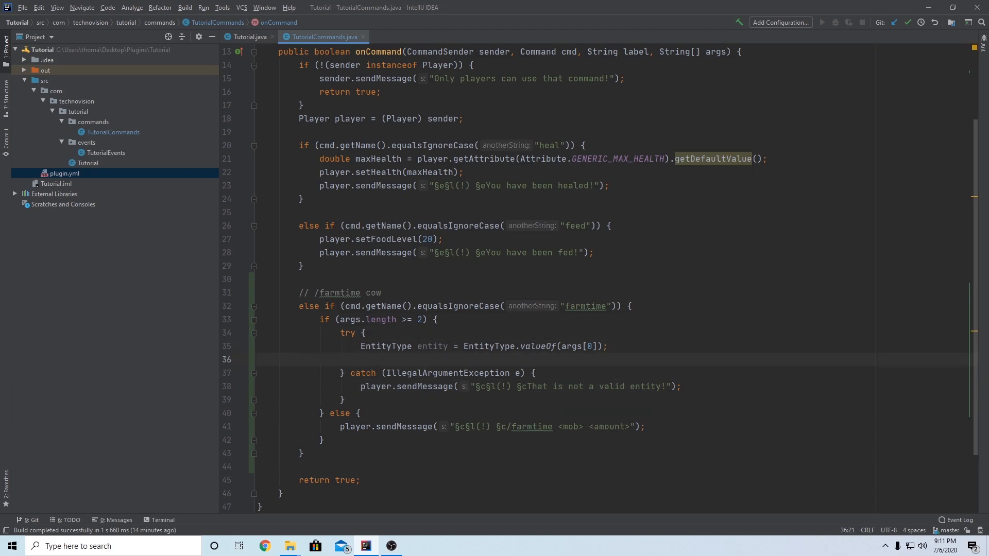
# Extend the comment to /farmtime cow 5 and start int amount = args[1] in the try block
pyautogui.click(385, 292)
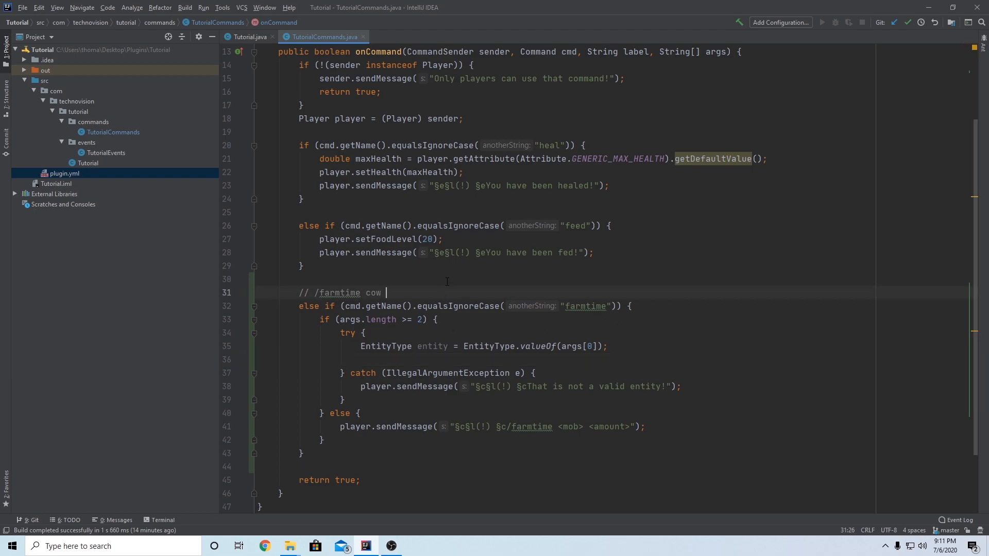
pyautogui.write('5')
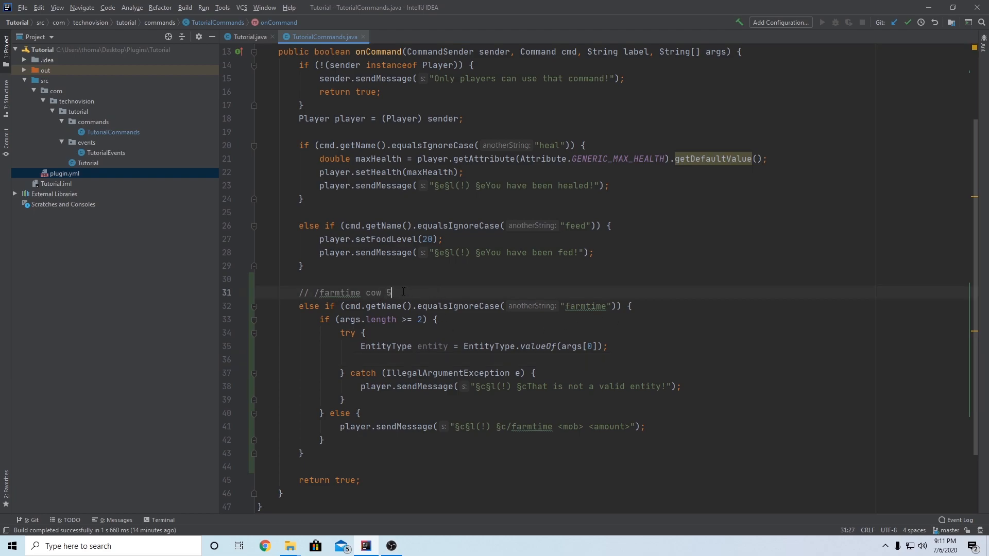
pyautogui.doubleClick(374, 293)
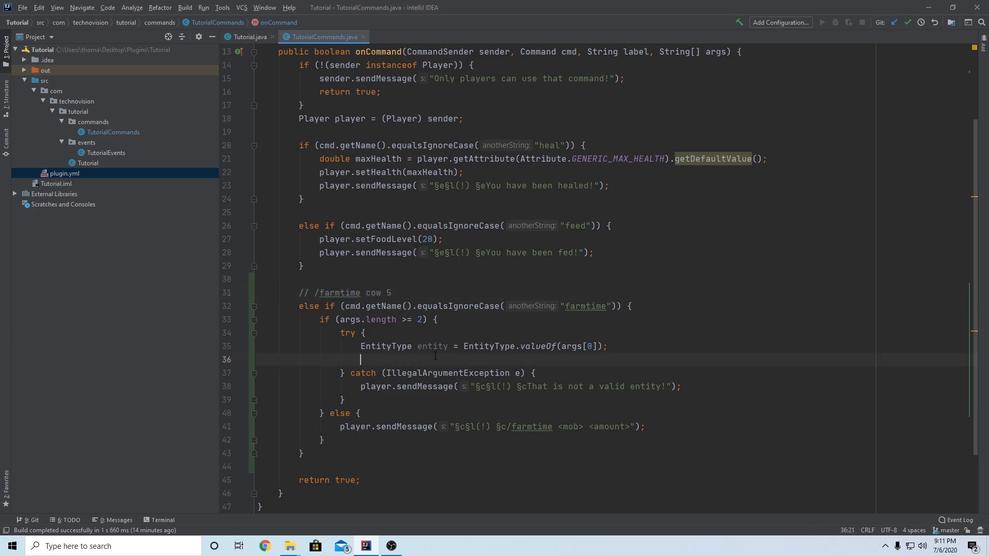
pyautogui.write('int amo')
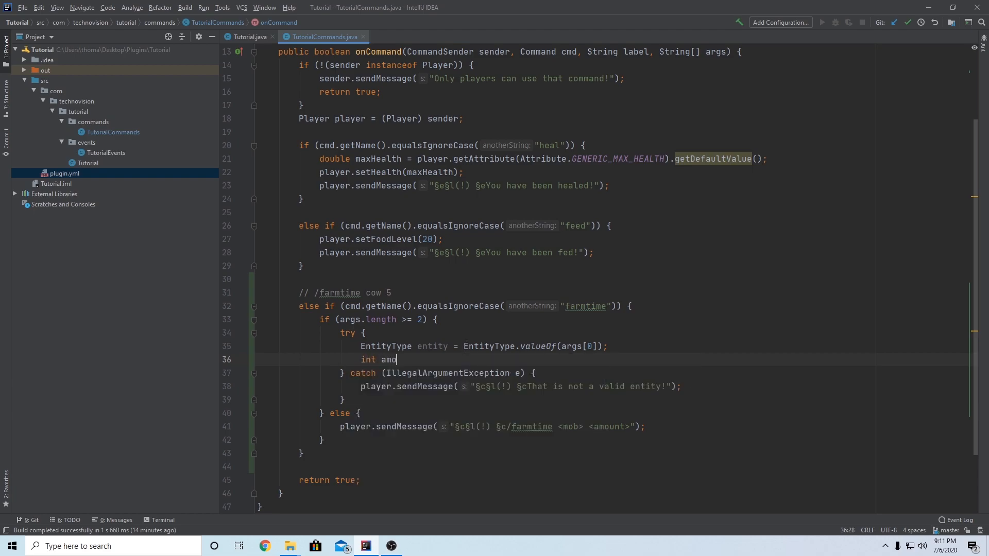
pyautogui.write('unt =')
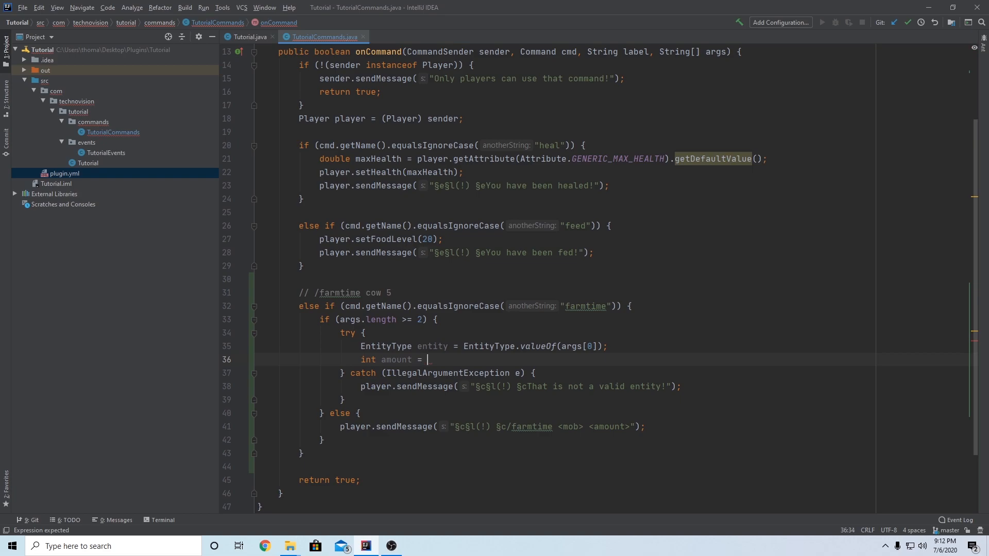
pyautogui.write('args')
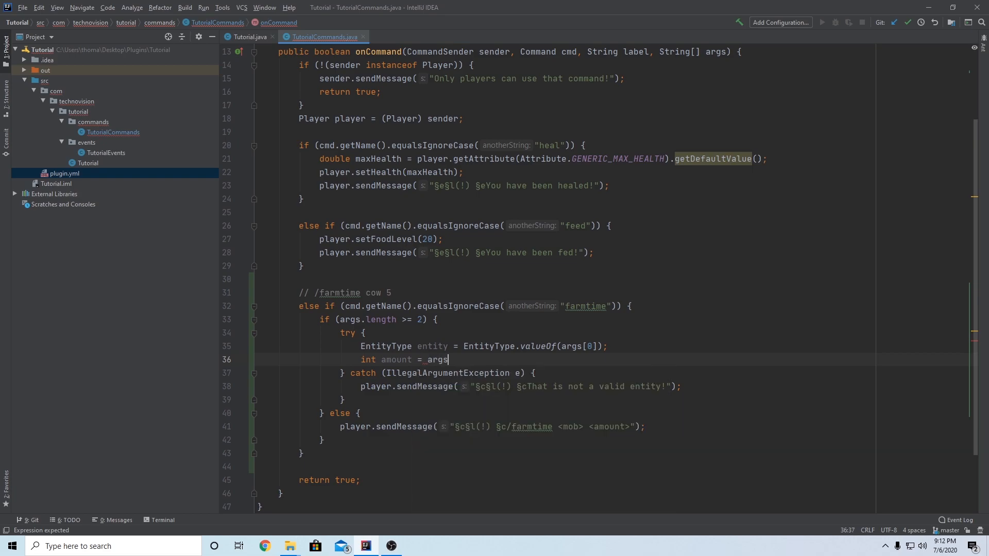
pyautogui.write('[1]')
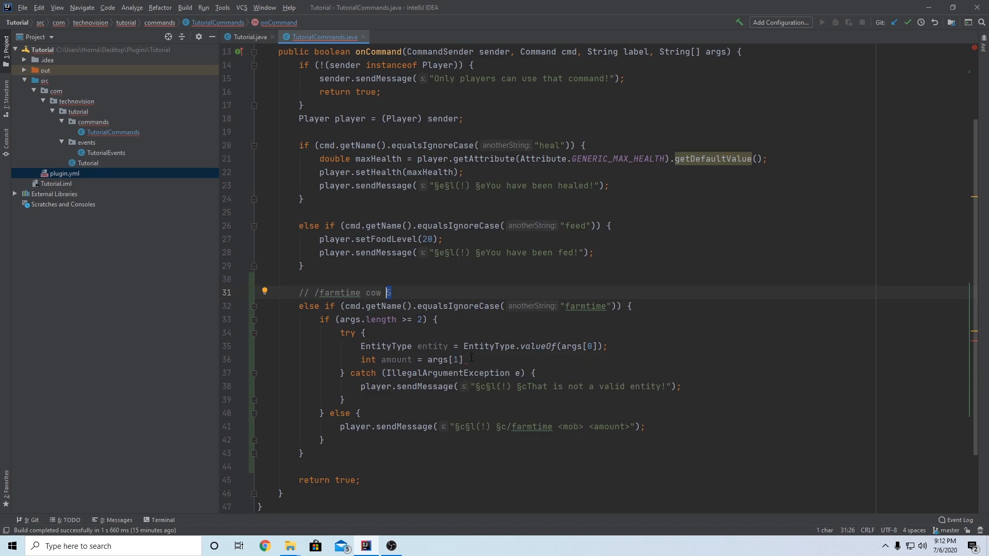
# Wrap it as int amount = Integer.parseInt(args[1]);
pyautogui.doubleClick(444, 360)
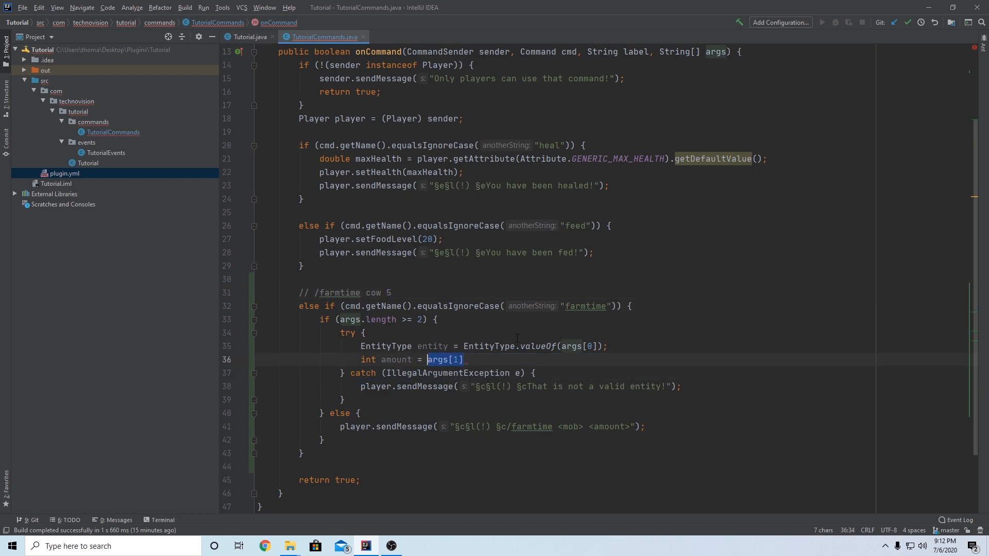
pyautogui.write('Integer.')
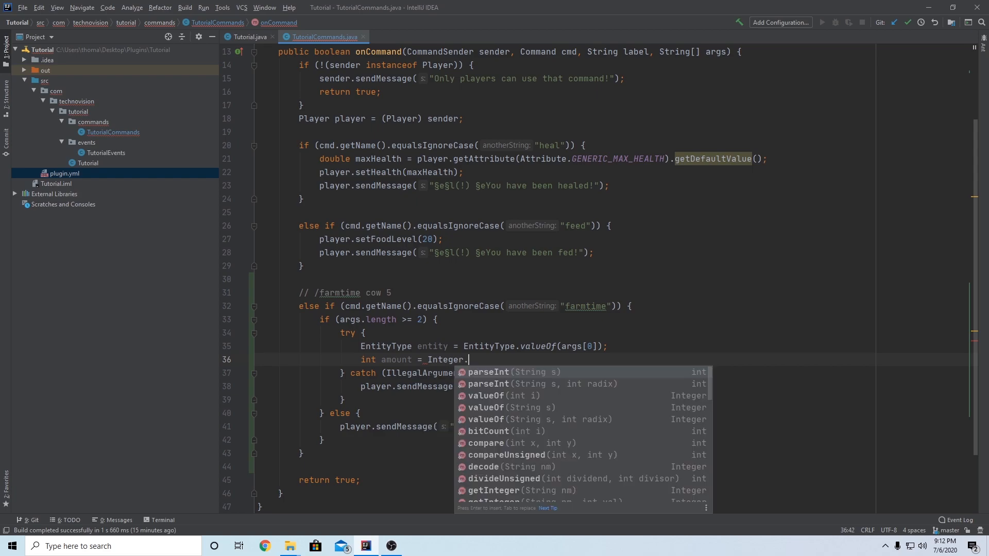
pyautogui.write('parseInt(args[1]')
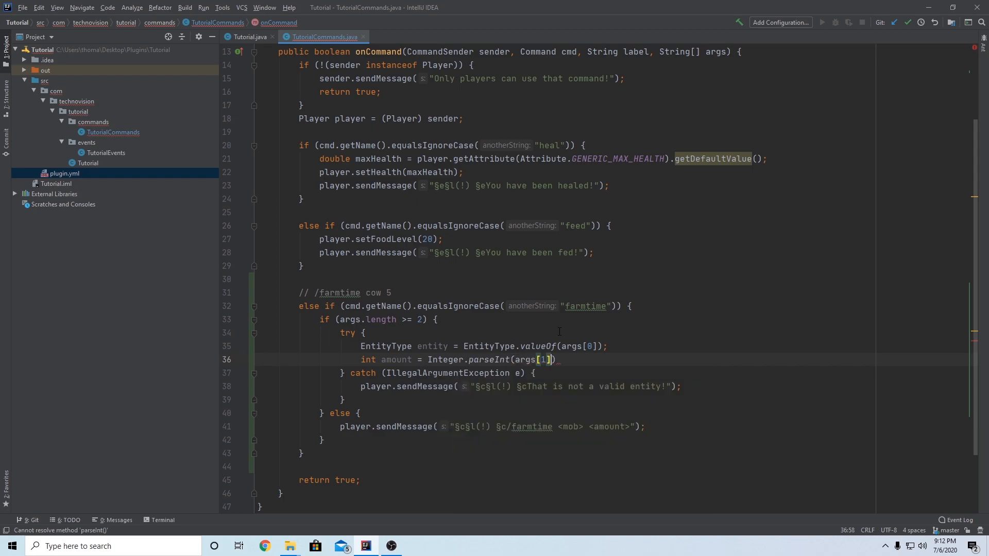
pyautogui.write(';')
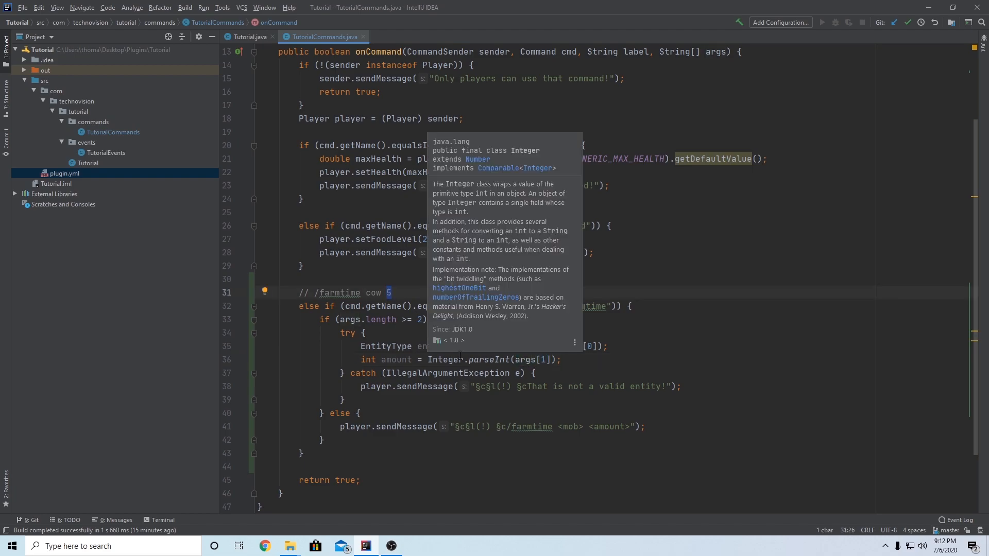
pyautogui.moveTo(562, 364)
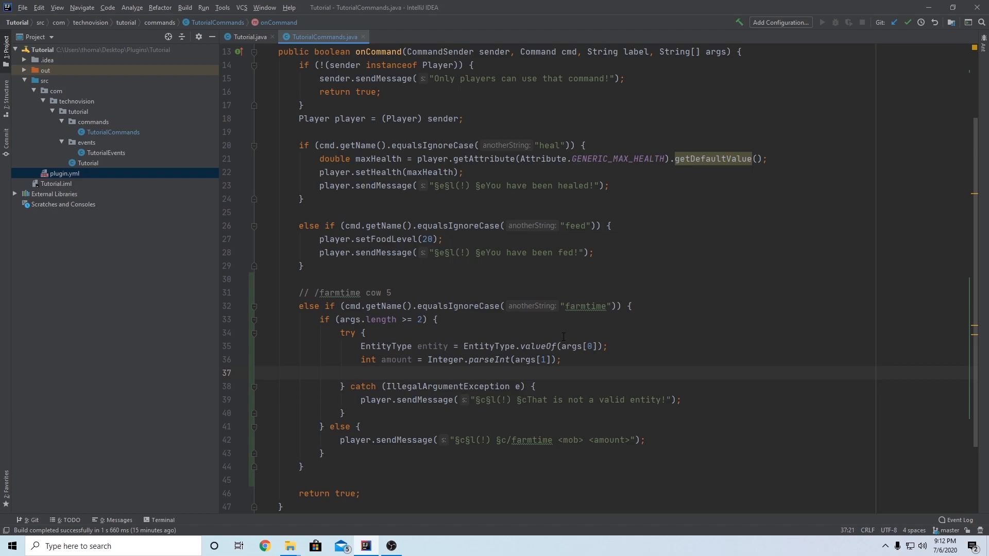
# Write the loop header for (int i = 0; i < amount; i++) {
pyautogui.write('for')
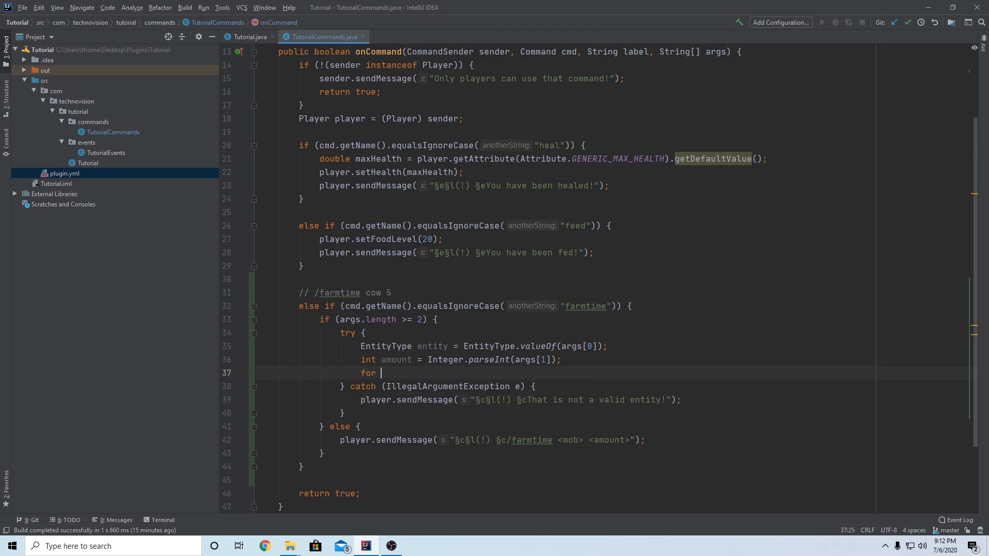
pyautogui.write('(int i = a')
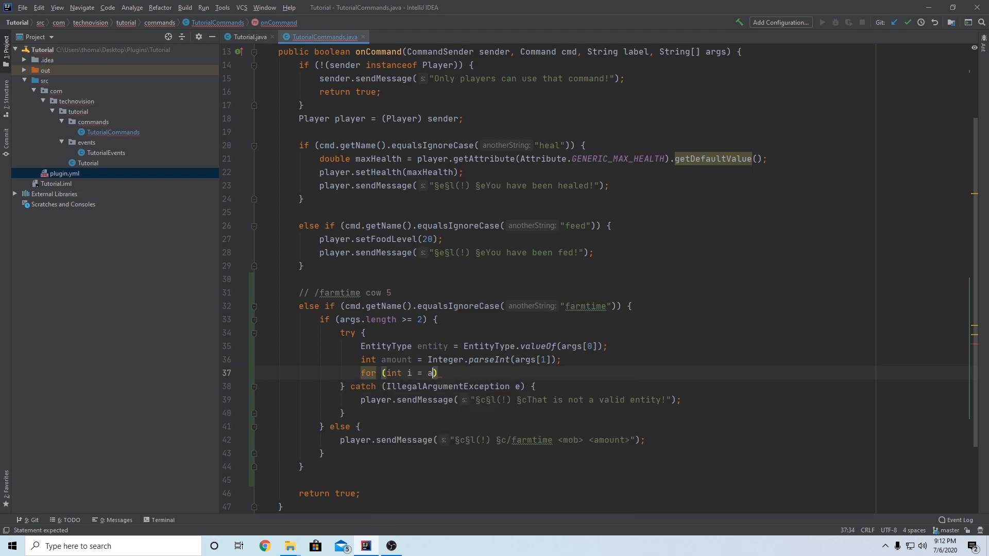
pyautogui.write('0; i < amount;')
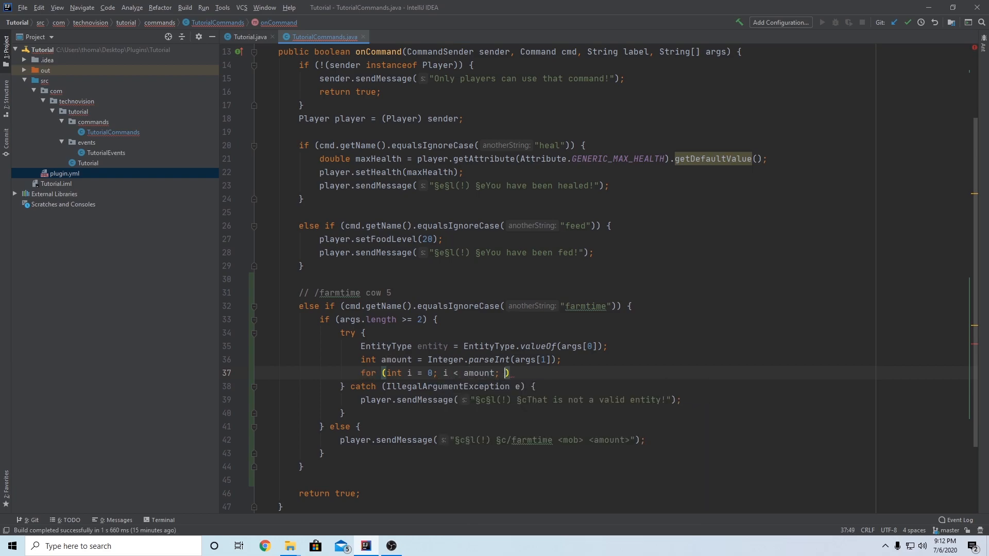
pyautogui.write('i++)')
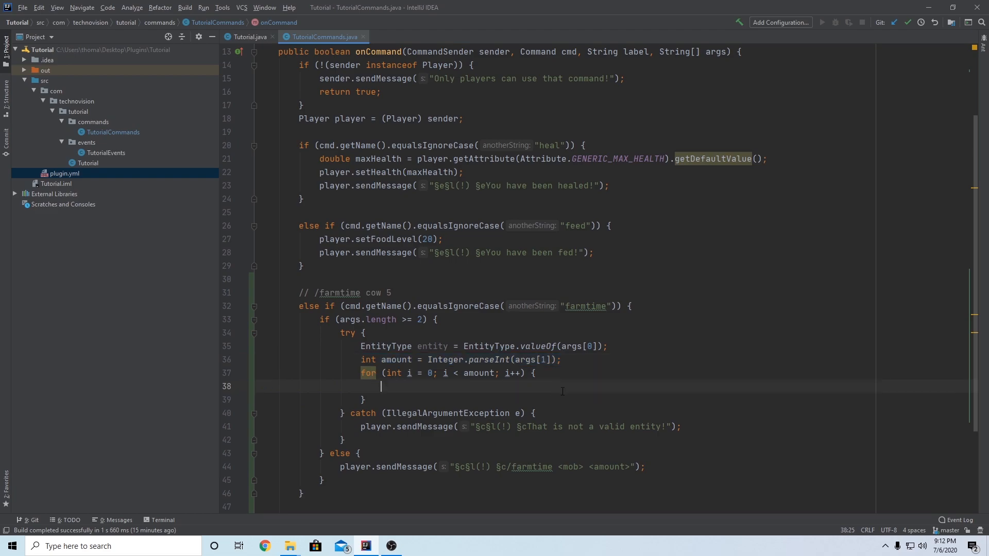
# Inside the loop call player.getWorld().spawnEntity(player.getLocation(), entity);
pyautogui.write('player.getWorld()')
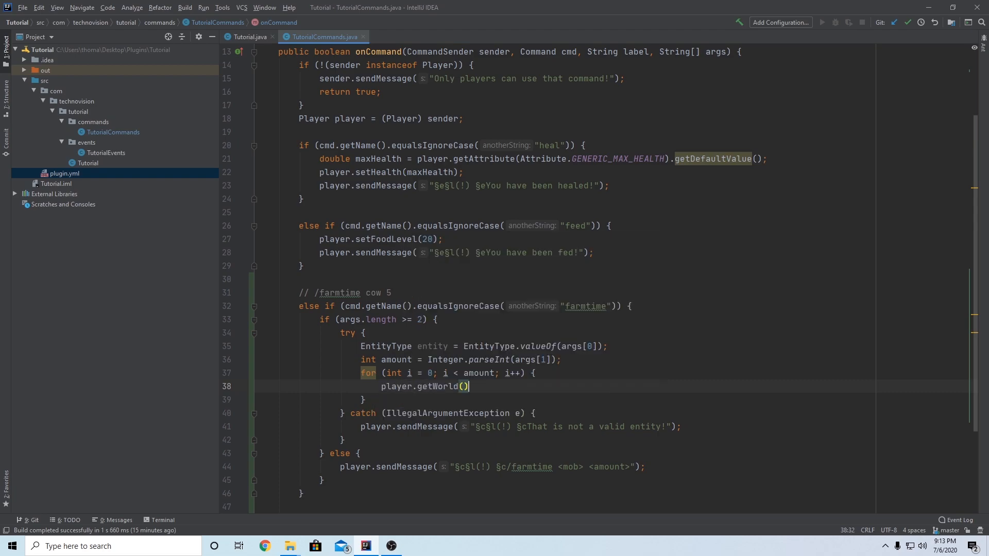
pyautogui.write('.spawnEntity(')
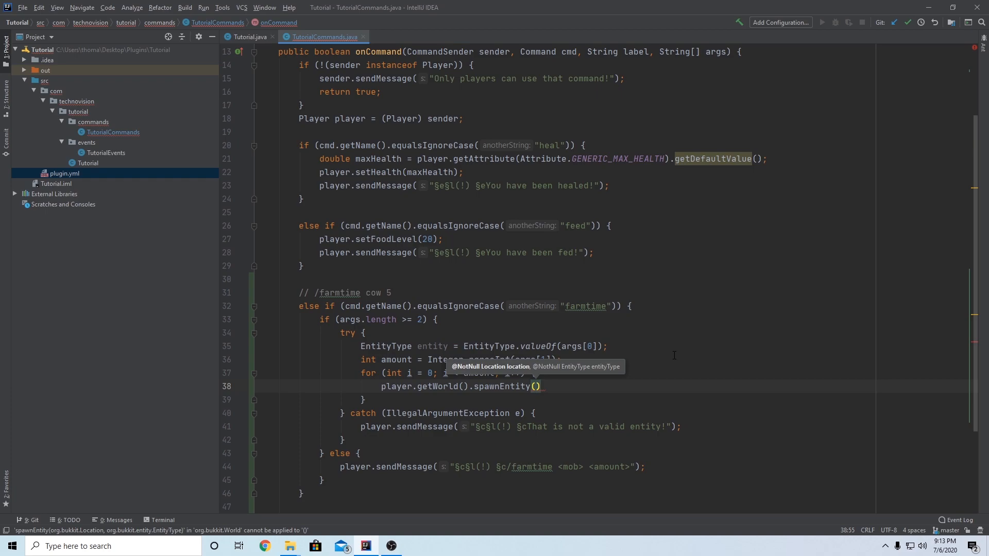
pyautogui.write('player.getLocation(')
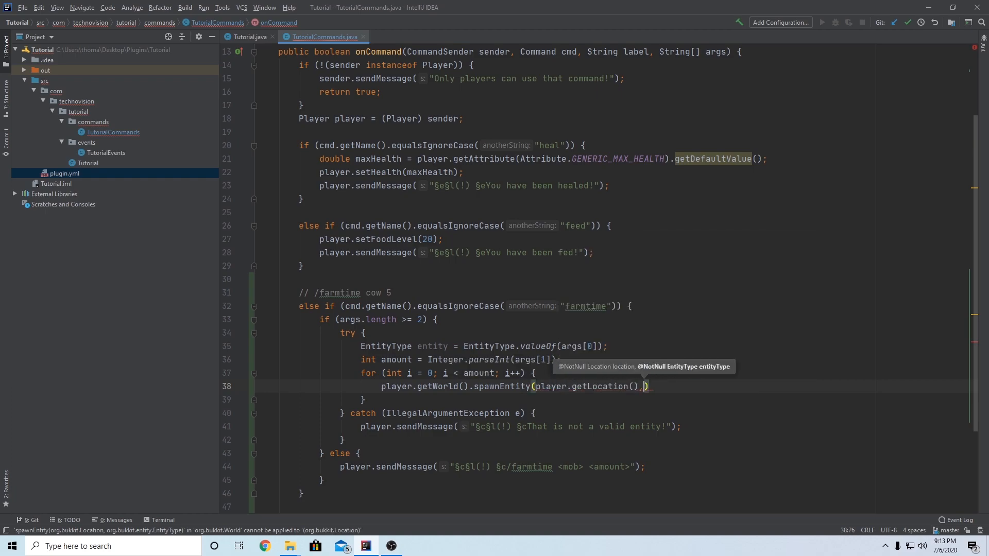
pyautogui.write('" "')
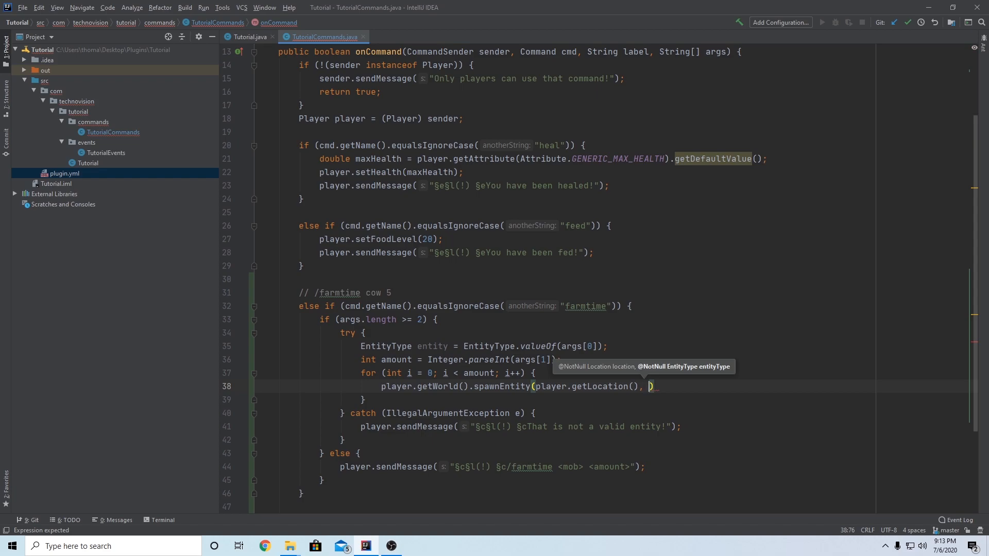
pyautogui.write('entity')
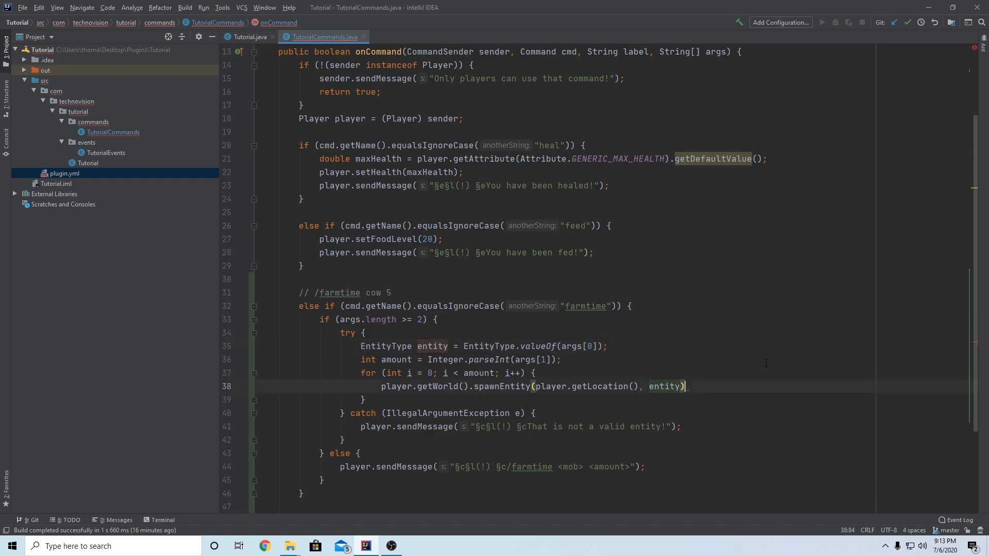
pyautogui.write(';')
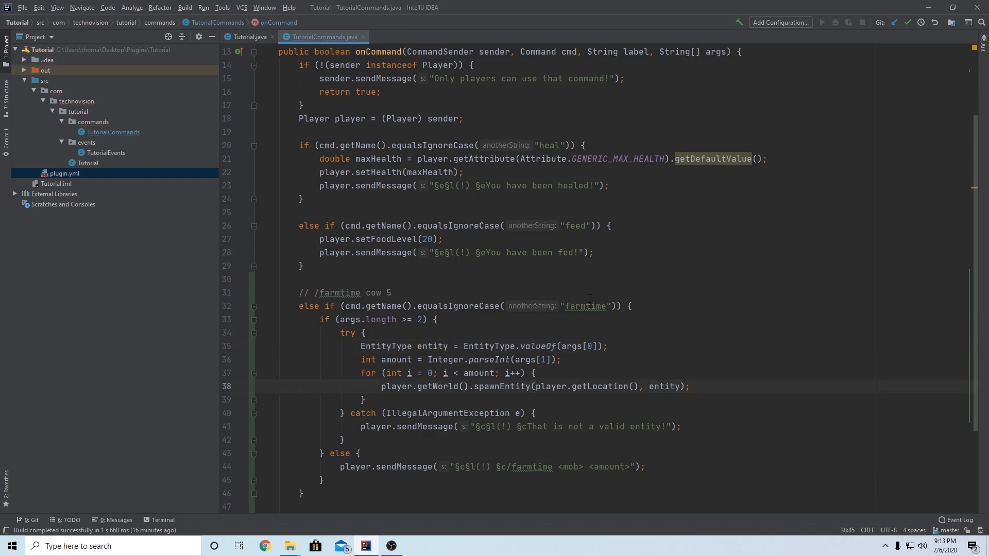
pyautogui.scroll(-3)
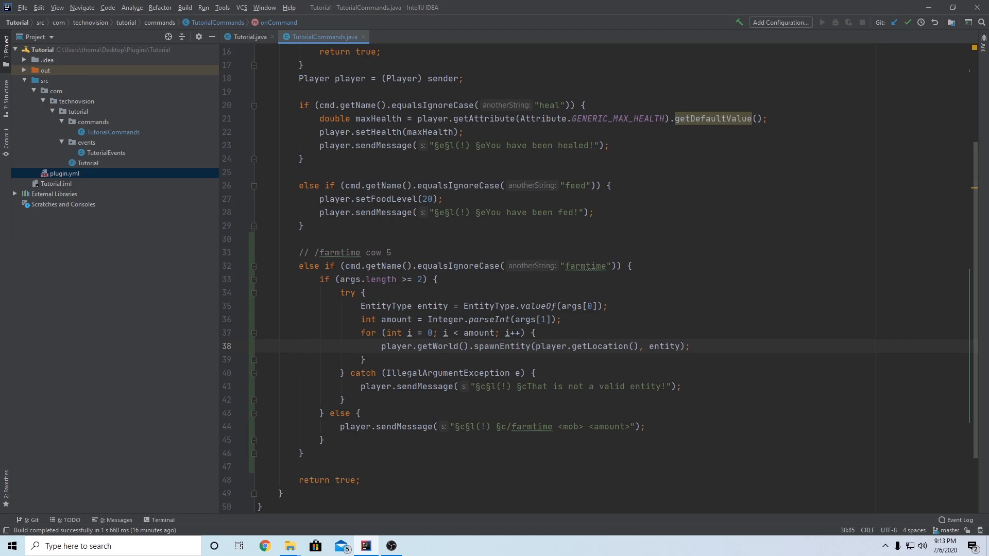
pyautogui.doubleClick(585, 266)
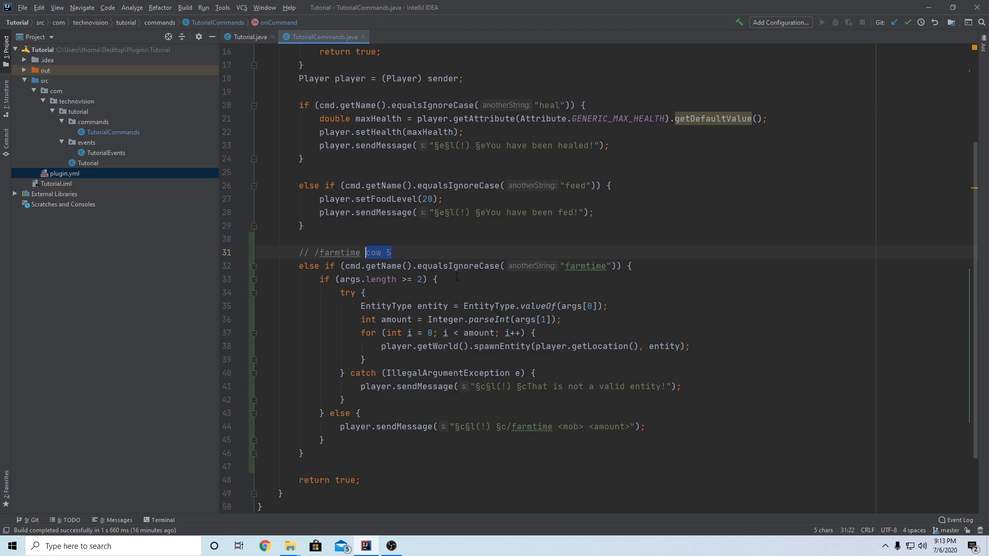
pyautogui.click(437, 280)
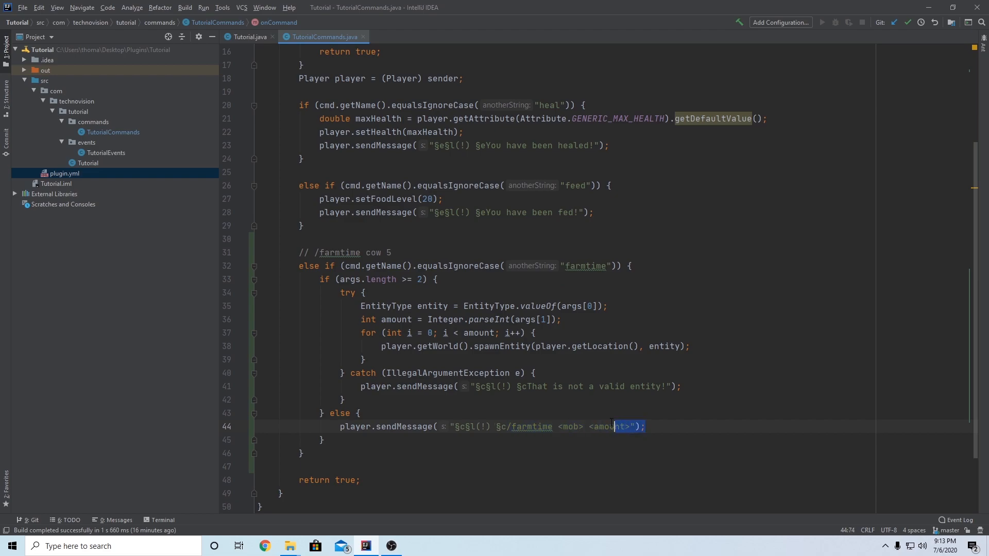
pyautogui.moveTo(612, 426); pyautogui.dragTo(507, 426)
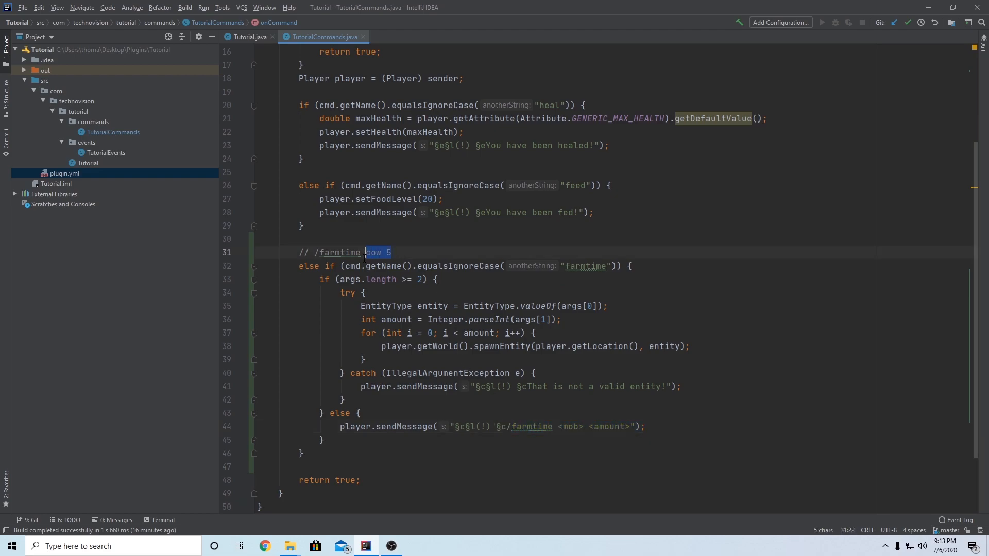
pyautogui.doubleClick(433, 306)
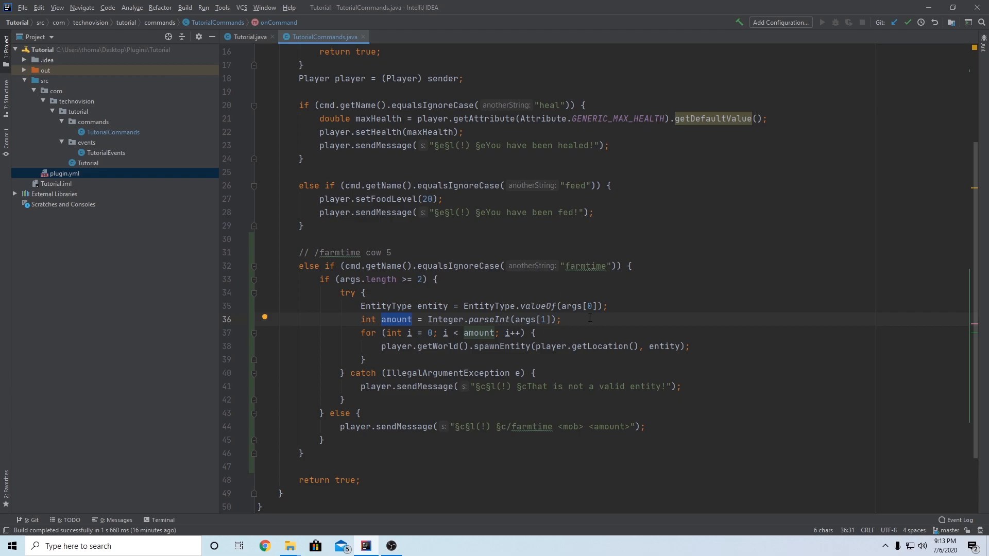
pyautogui.doubleClick(430, 306)
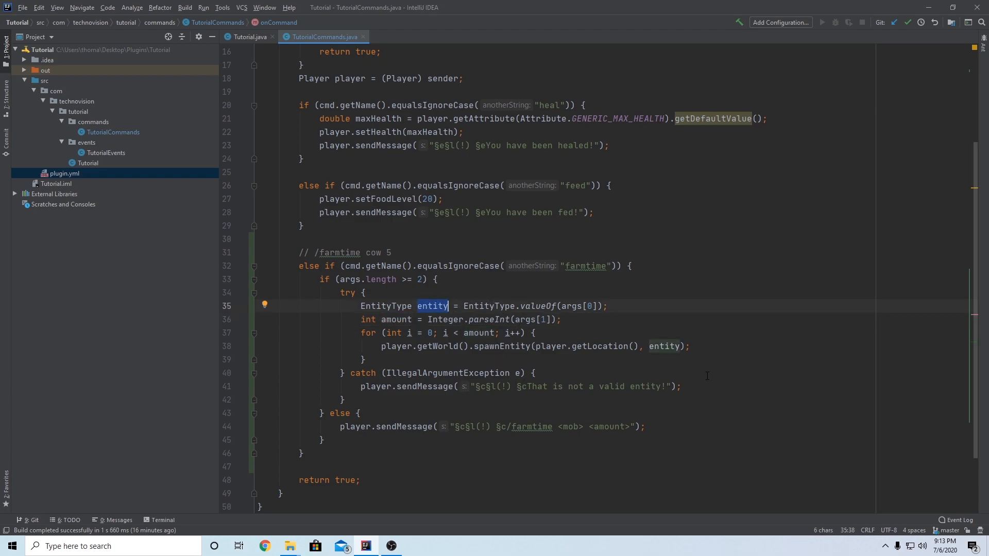
pyautogui.moveTo(565, 386); pyautogui.dragTo(681, 386)
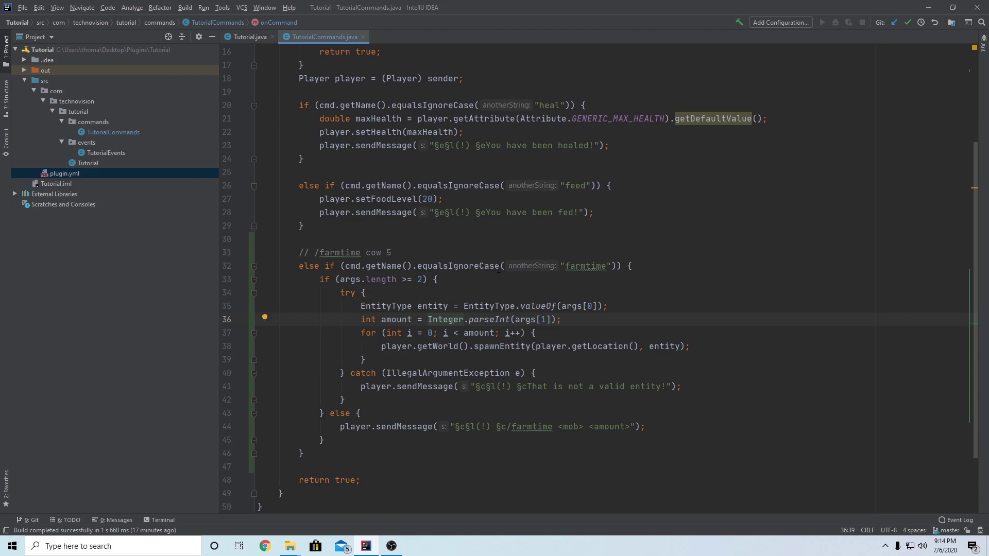
# In Tutorial.java, register getCommand("farmtime").setExecutor(commands)
pyautogui.click(250, 37)
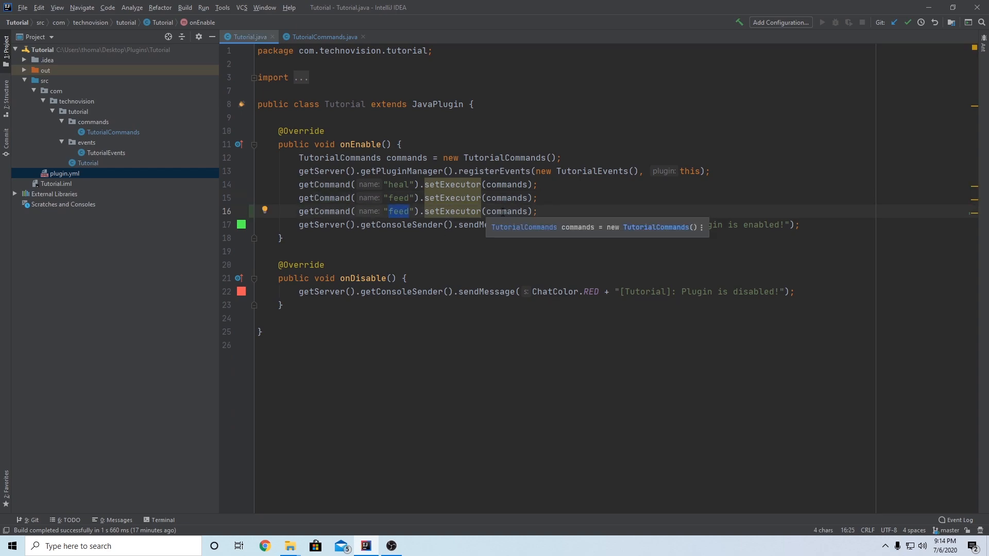
pyautogui.write('farmtime')
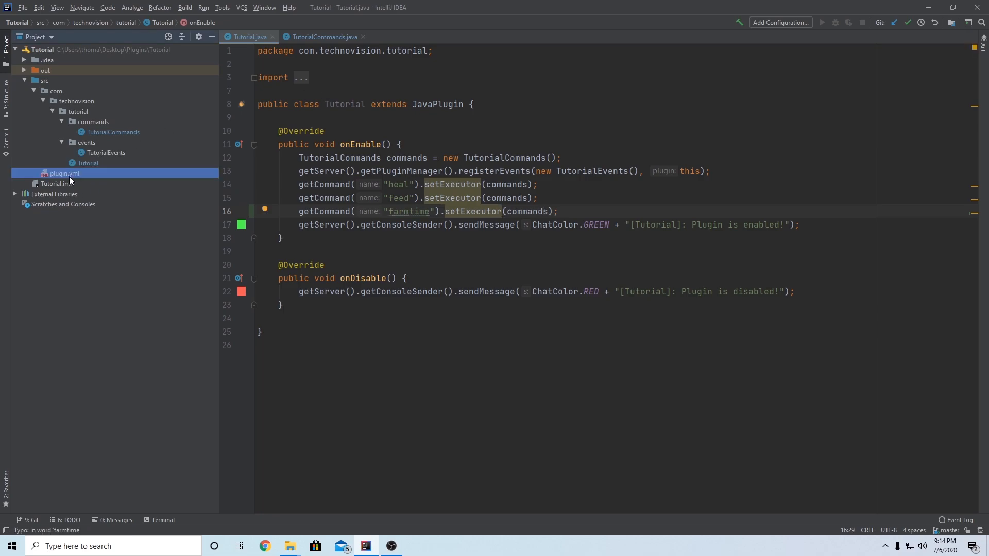
# In plugin.yml, rename the copied feed block to farmtime and remove its aliases line
pyautogui.doubleClick(64, 173)
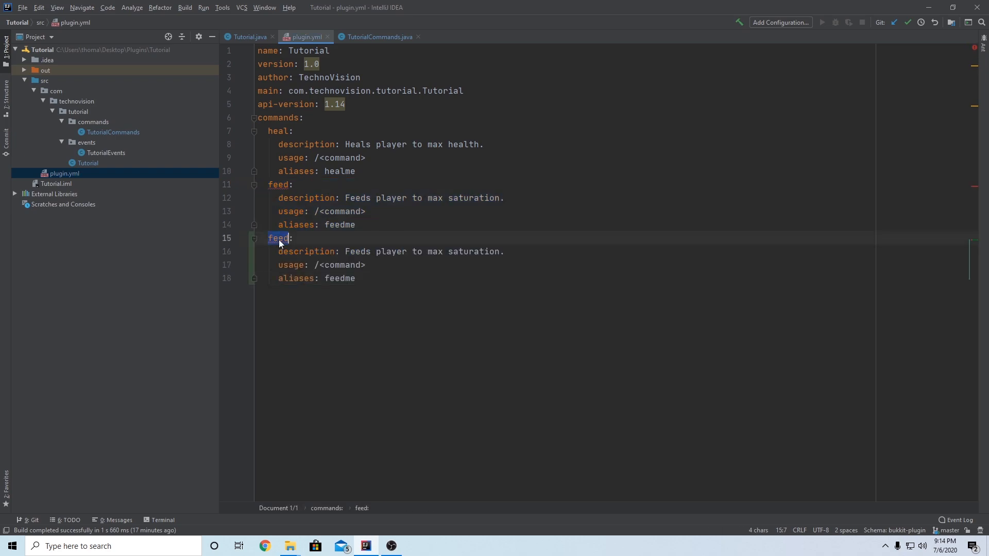
pyautogui.write('farmtime')
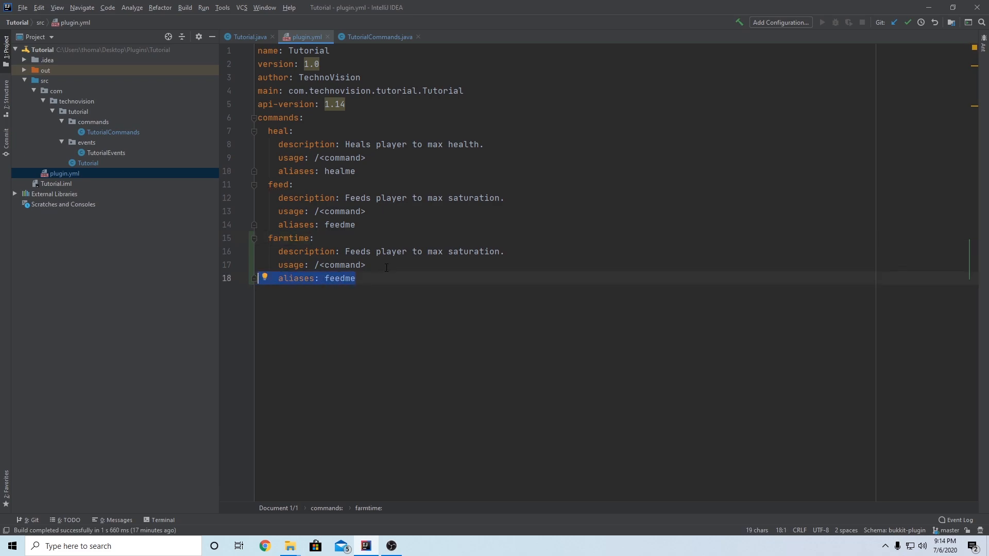
pyautogui.press('Delete')
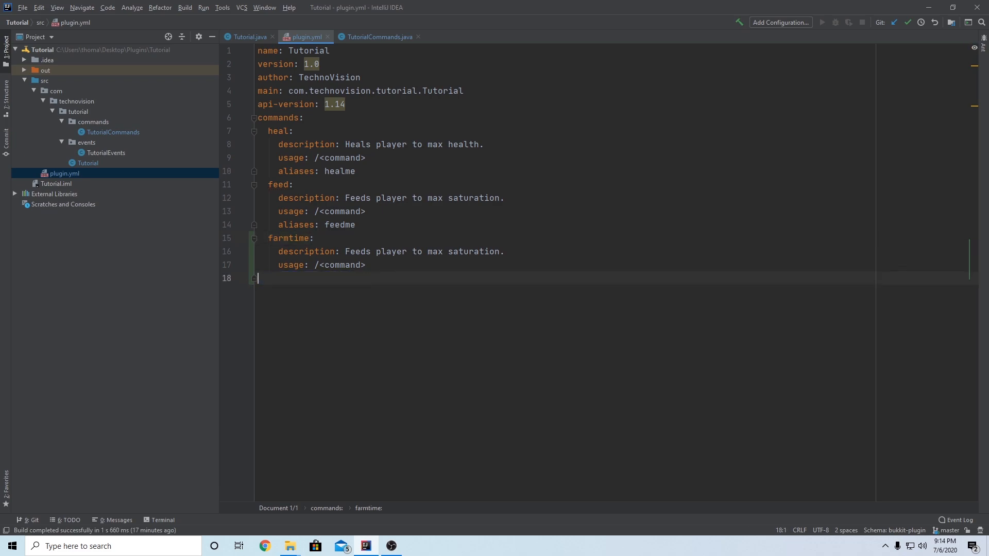
# Replace the description with "Spawns a specified farm animal"
pyautogui.moveTo(346, 251); pyautogui.dragTo(502, 251)
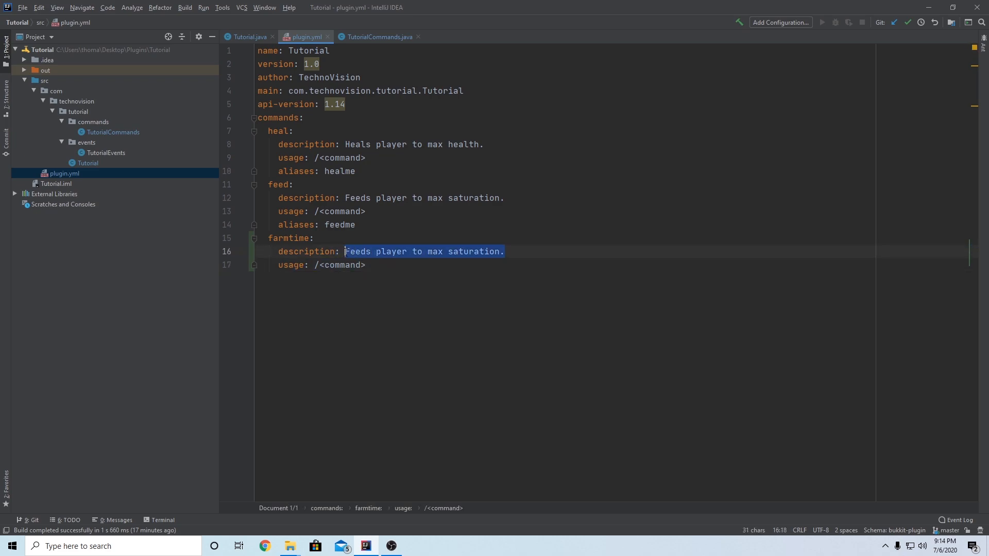
pyautogui.press('Delete')
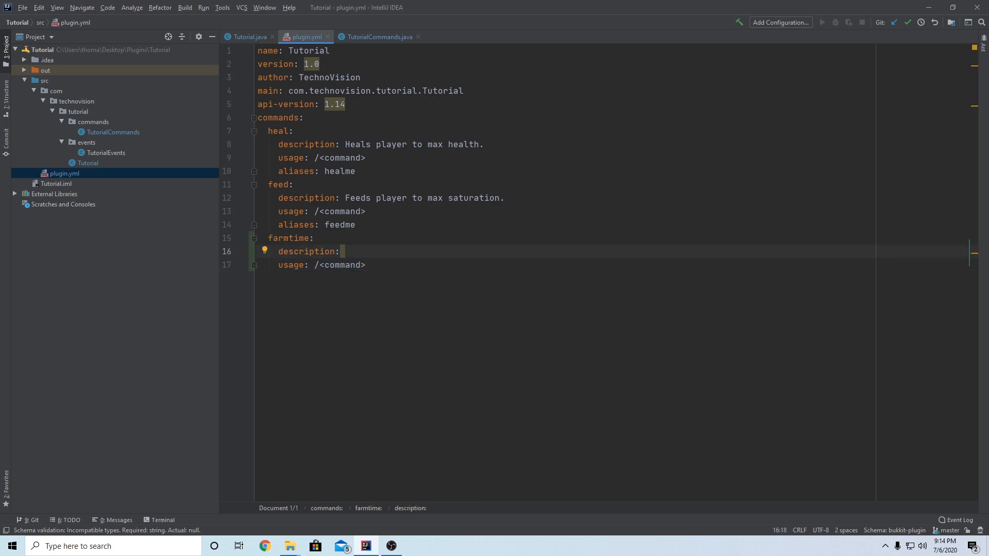
pyautogui.write('Spawns a')
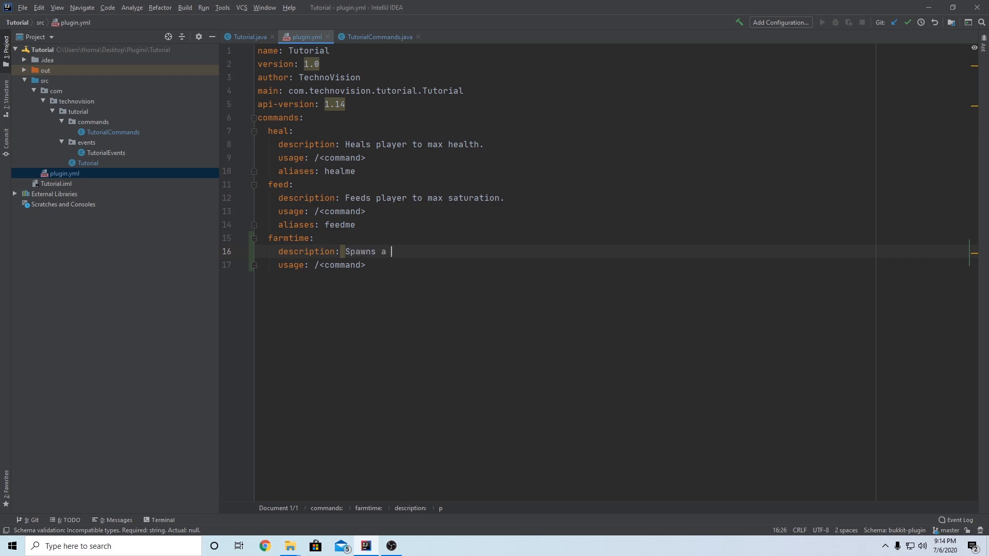
pyautogui.write('specified farm an')
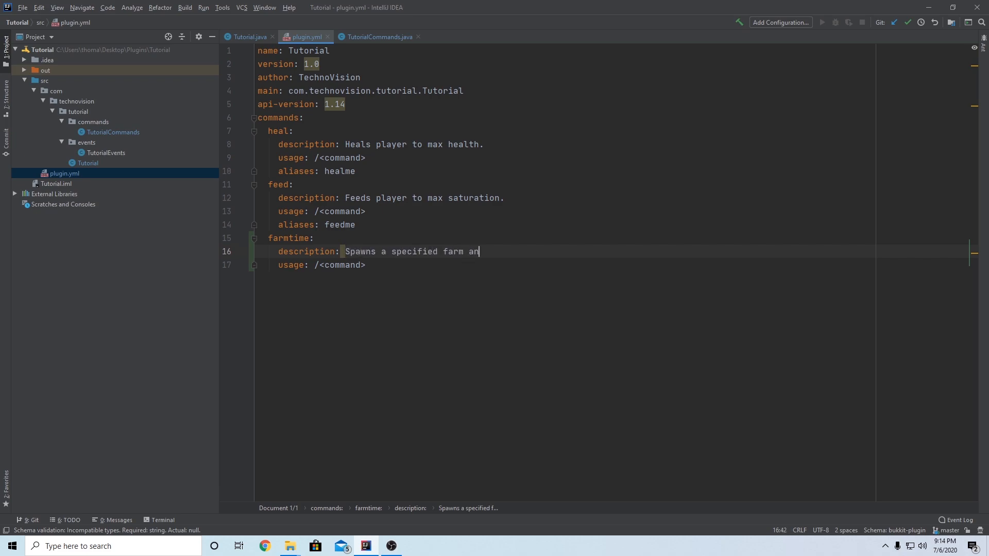
pyautogui.write('imal')
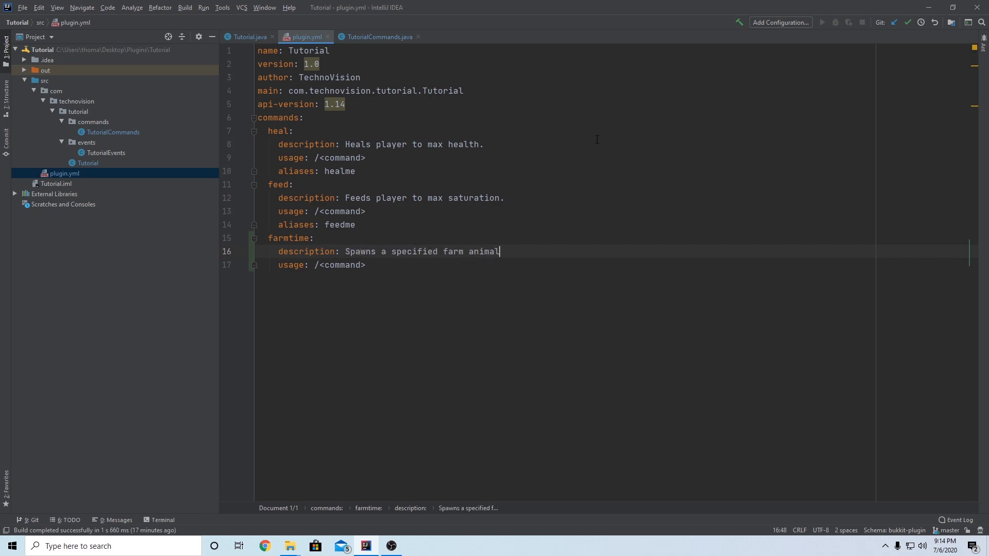
# Save all open files and build the plugin jar artifact
pyautogui.click(27, 9)
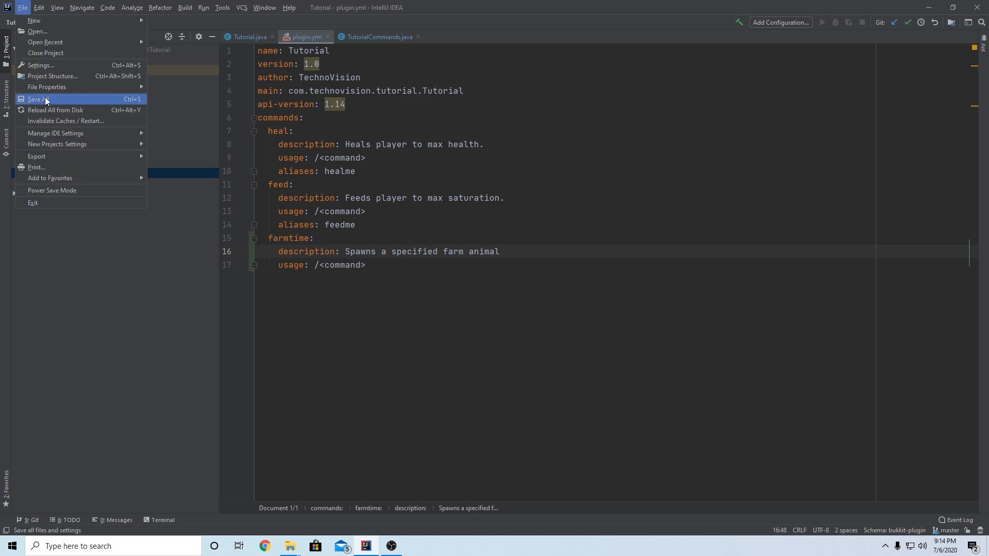
pyautogui.click(185, 7)
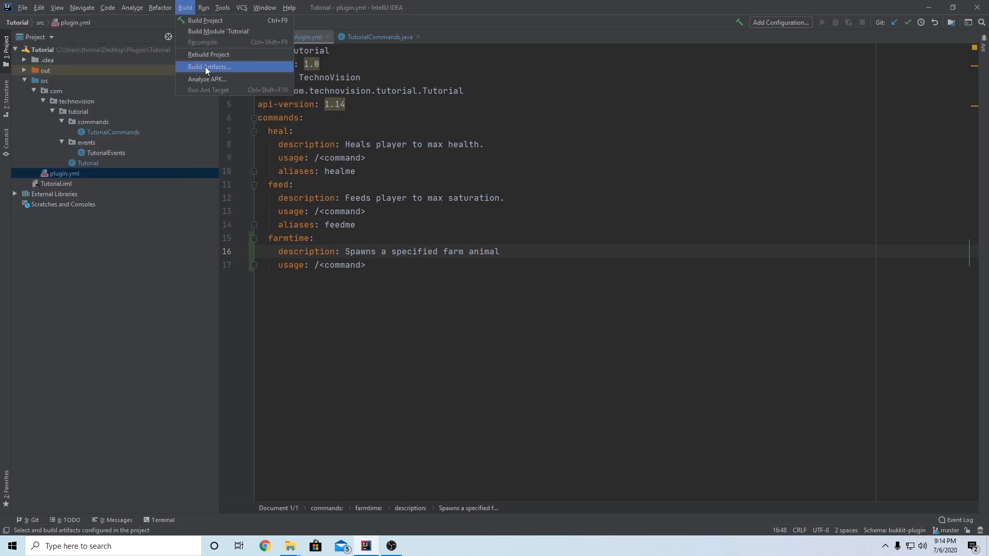
pyautogui.click(208, 66)
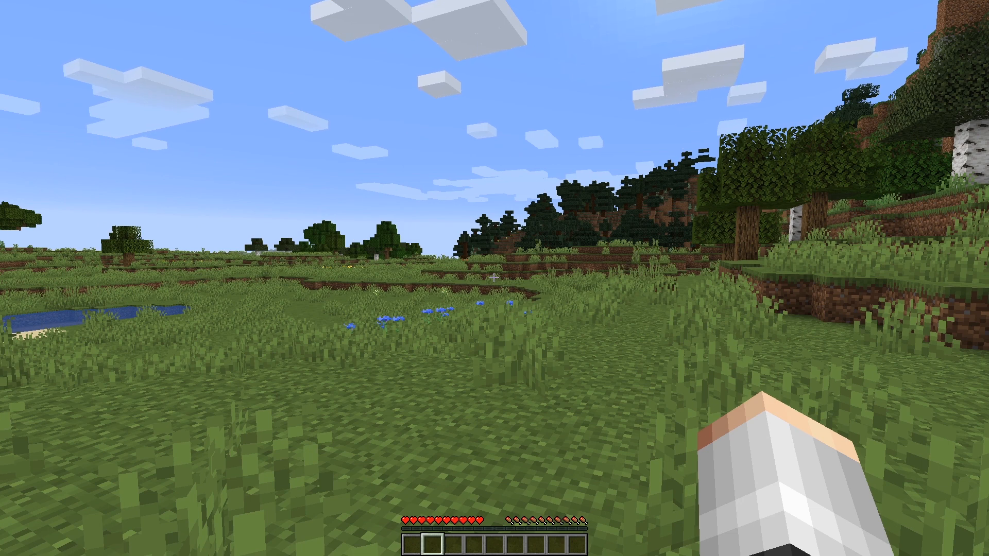
# Run /farmtime in chat with mob names CHICKEN and CREEPER to spawn mobs around the player
pyautogui.write('/farmtime')
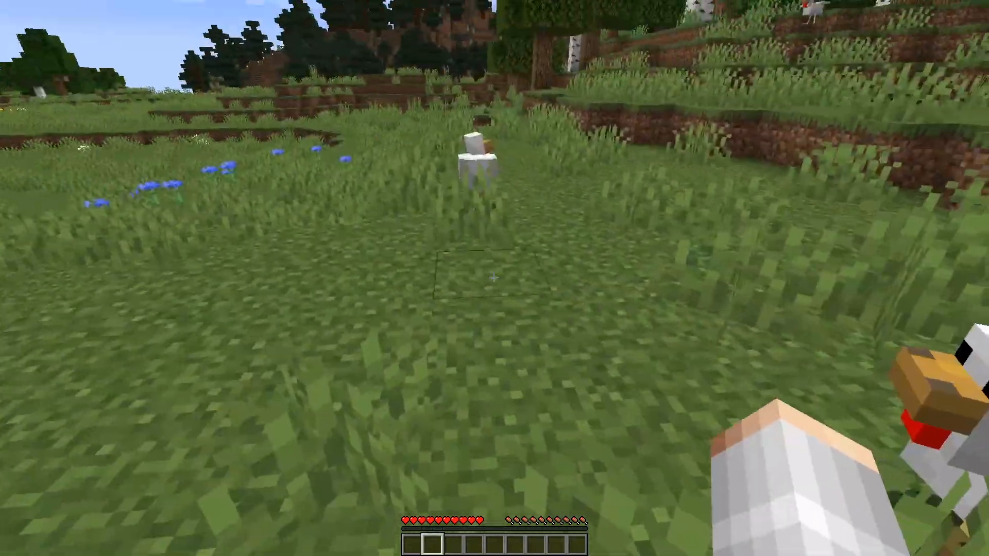
pyautogui.moveTo(495, 278)
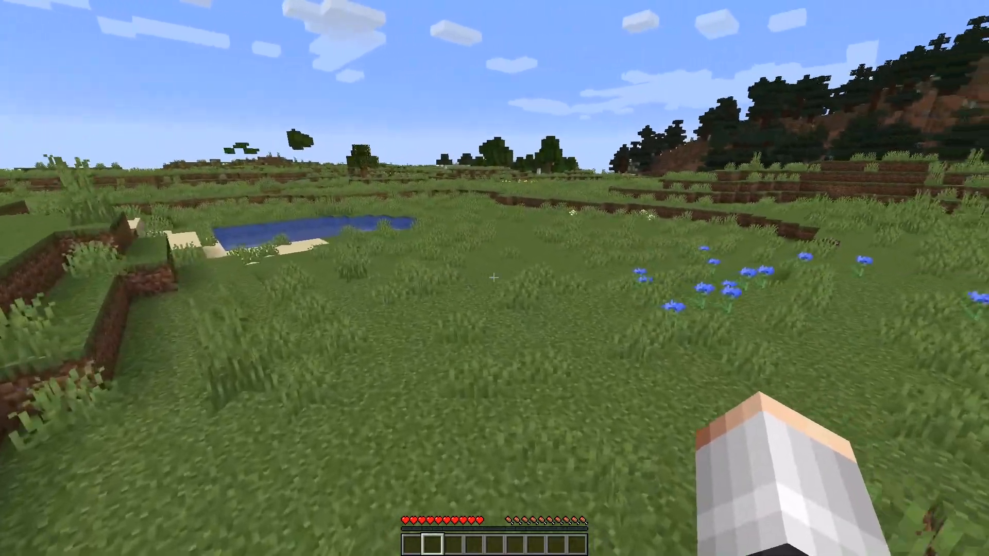
pyautogui.write('/farmtime CHI')
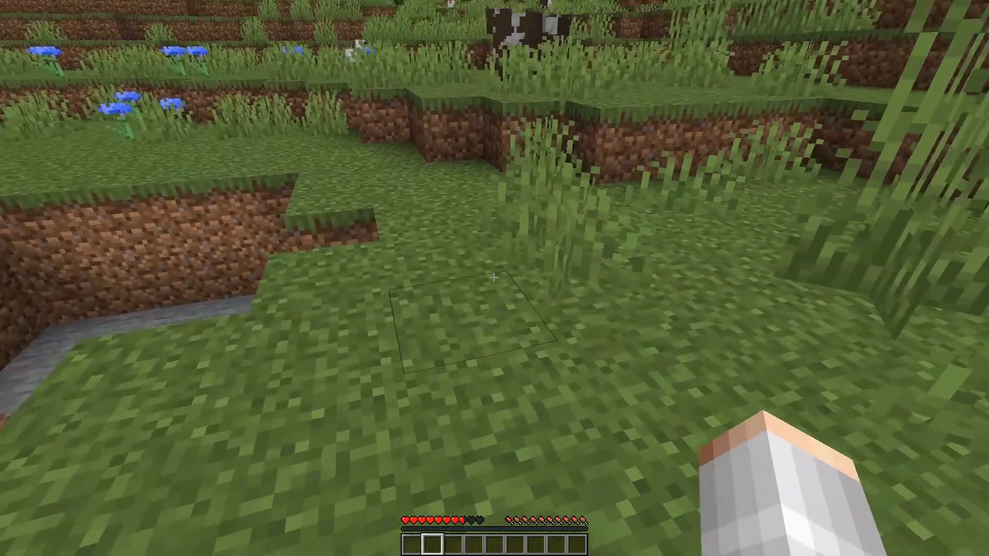
pyautogui.moveTo(495, 281)
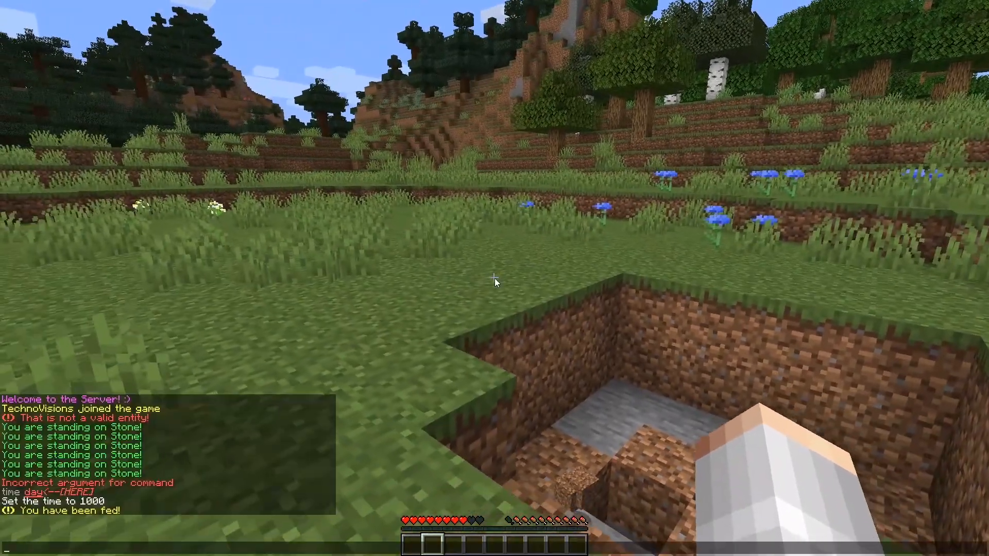
pyautogui.write('/farmtime CREEP')
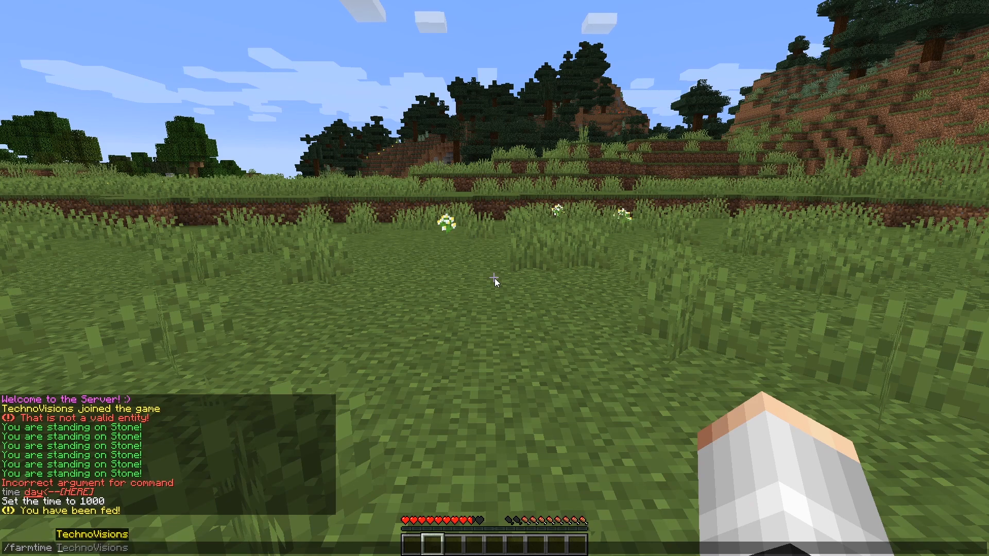
# Run /farmtime with lowercase 'cow TechnoVisions' as arguments to see whether it works
pyautogui.write('c')
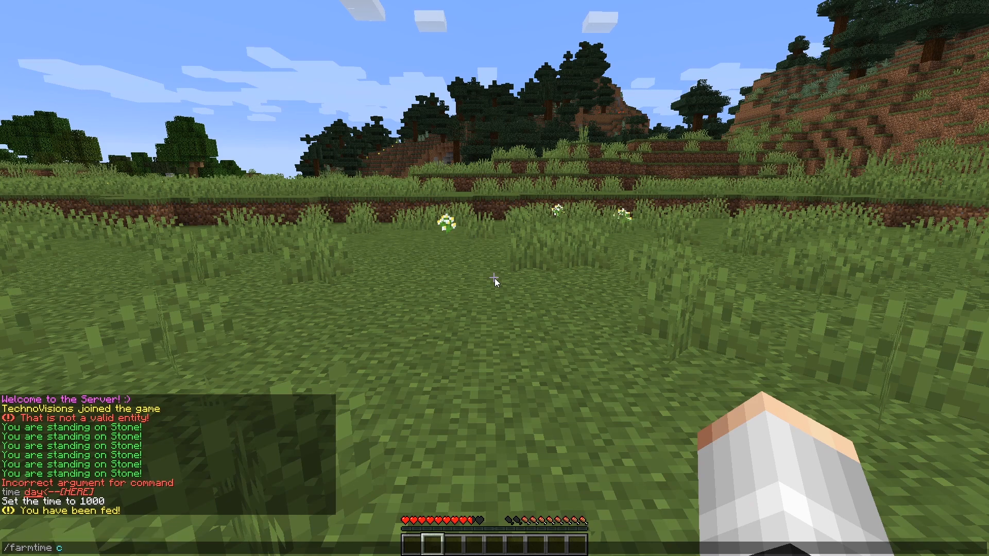
pyautogui.write('cow TechnoVisions')
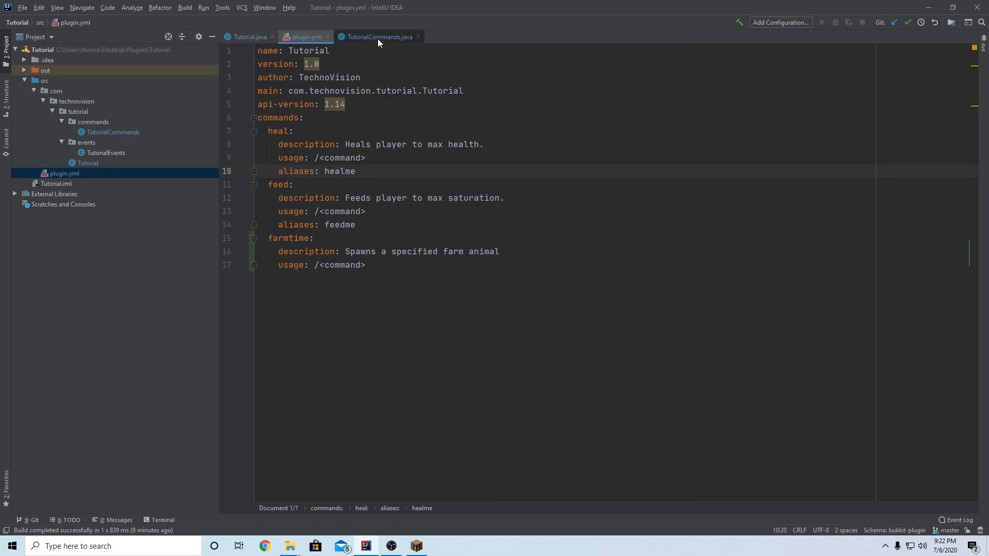
# In TutorialCommands.java, change the lookup to EntityType.valueOf(args[0].toUpperCase())
pyautogui.click(381, 37)
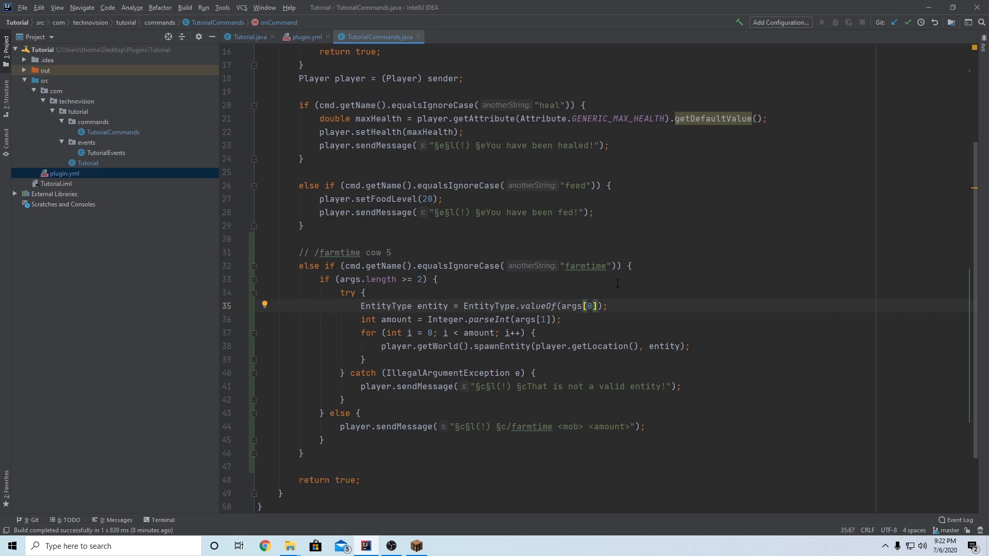
pyautogui.write('.toUpperCase(')
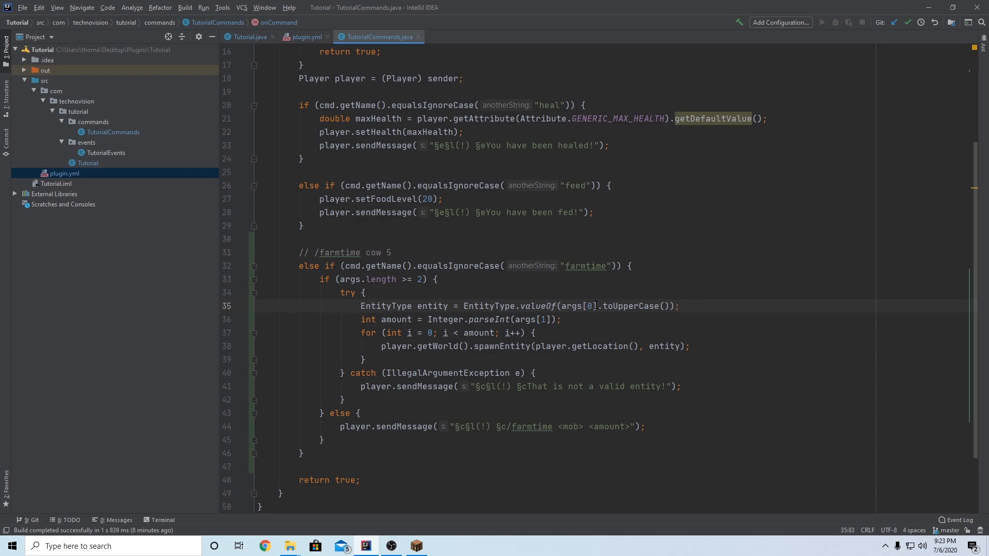
pyautogui.moveTo(560, 306); pyautogui.dragTo(674, 306)
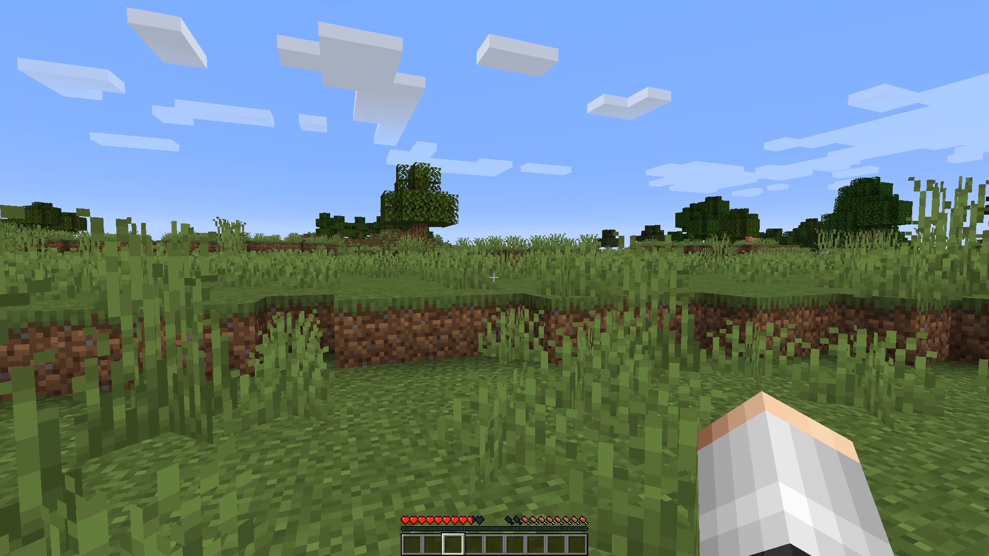
# Begin /farmtime in chat again to retest the lowercase mob fix
pyautogui.write('/farmtime')
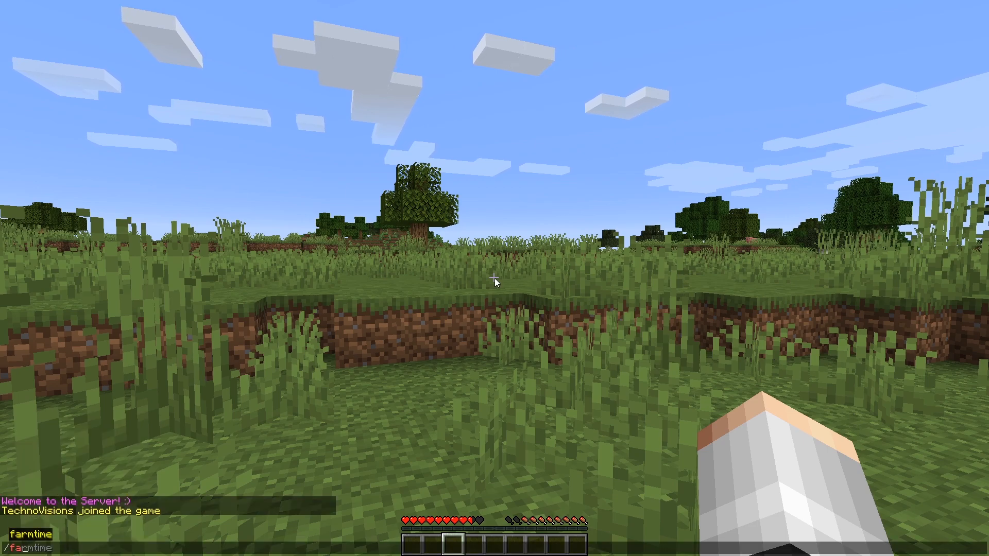